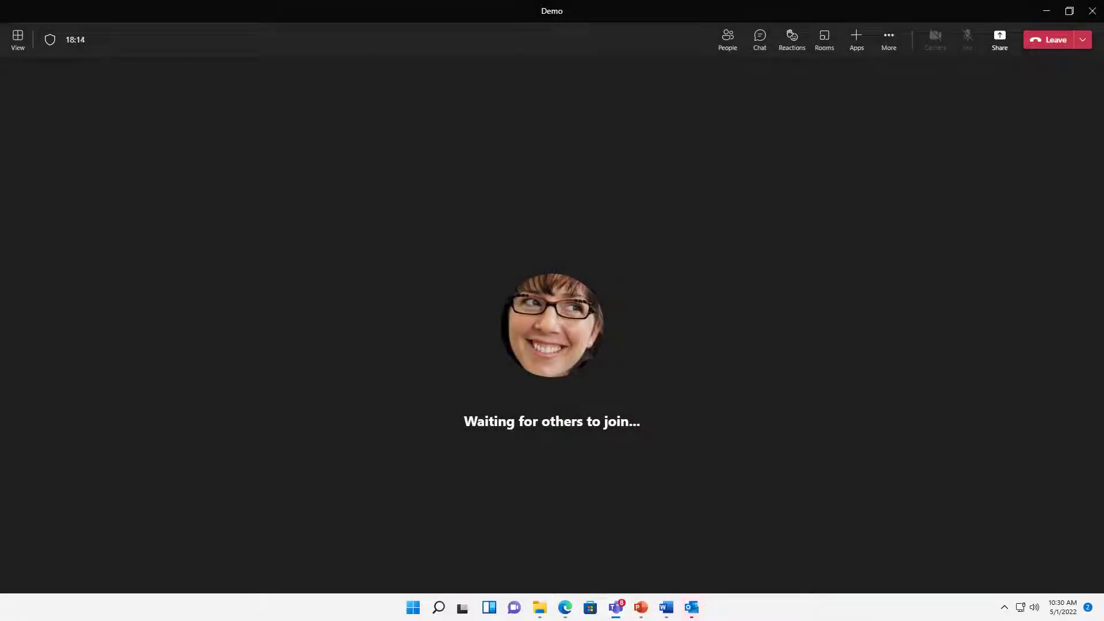
mouse_move(776, 241)
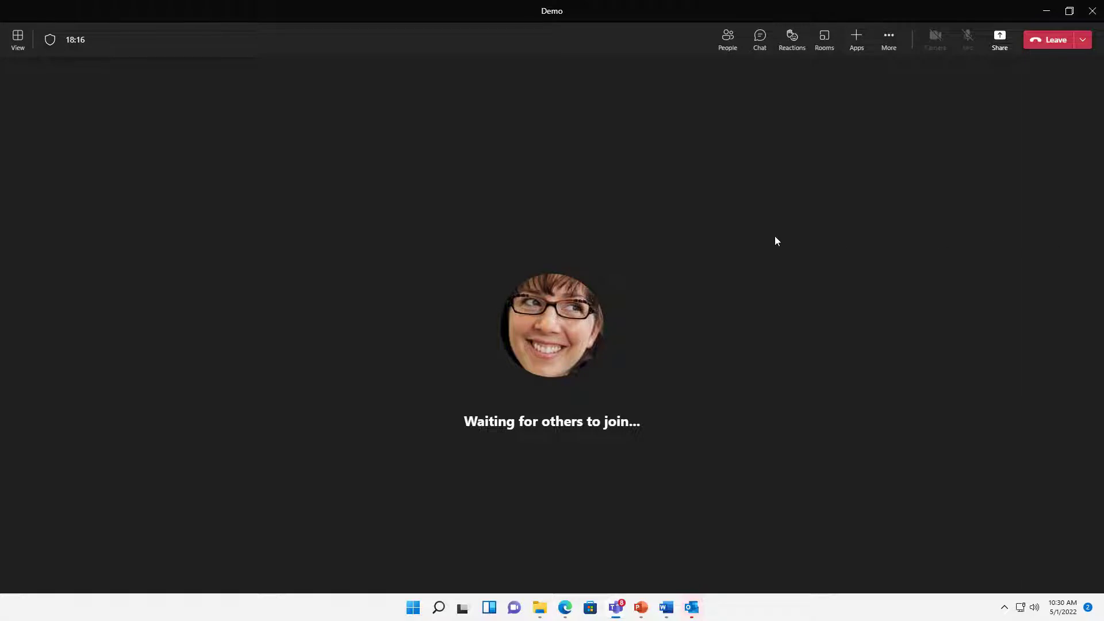
mouse_move(667, 232)
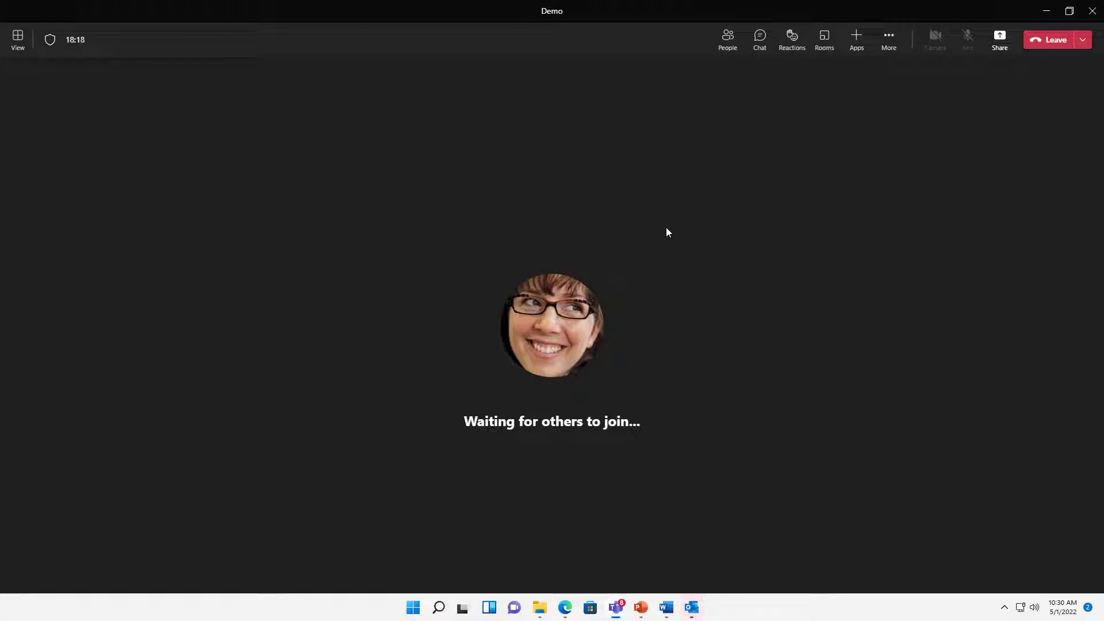
mouse_move(730, 472)
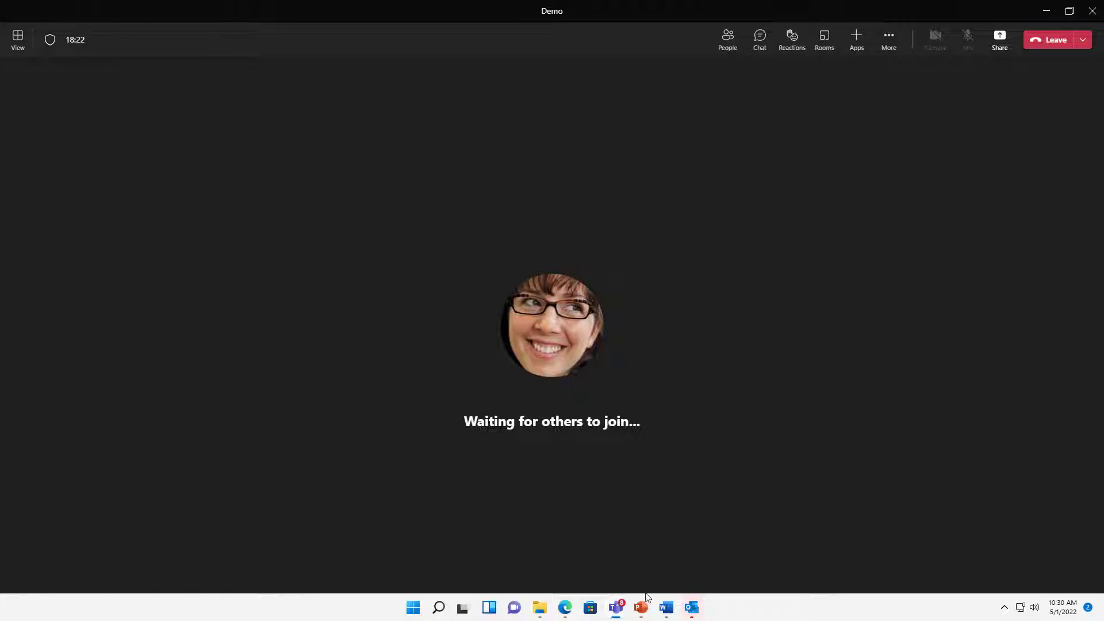
- Bring the Our Engagement Initiative deck to the front on its Believe in Connection slide
left_click(641, 607)
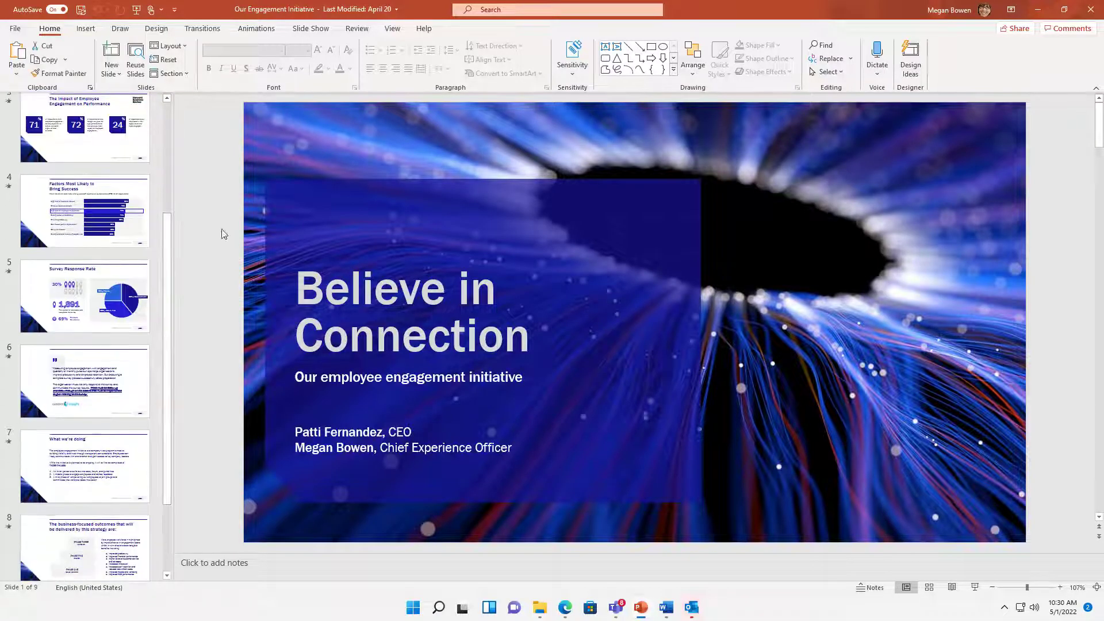
mouse_move(981, 530)
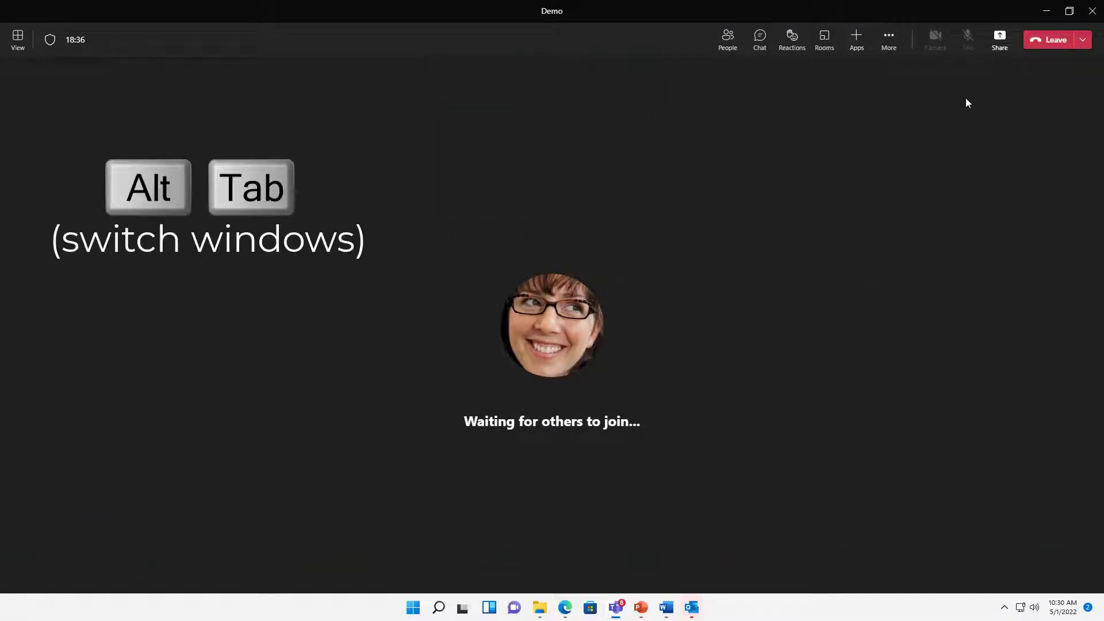
mouse_move(999, 39)
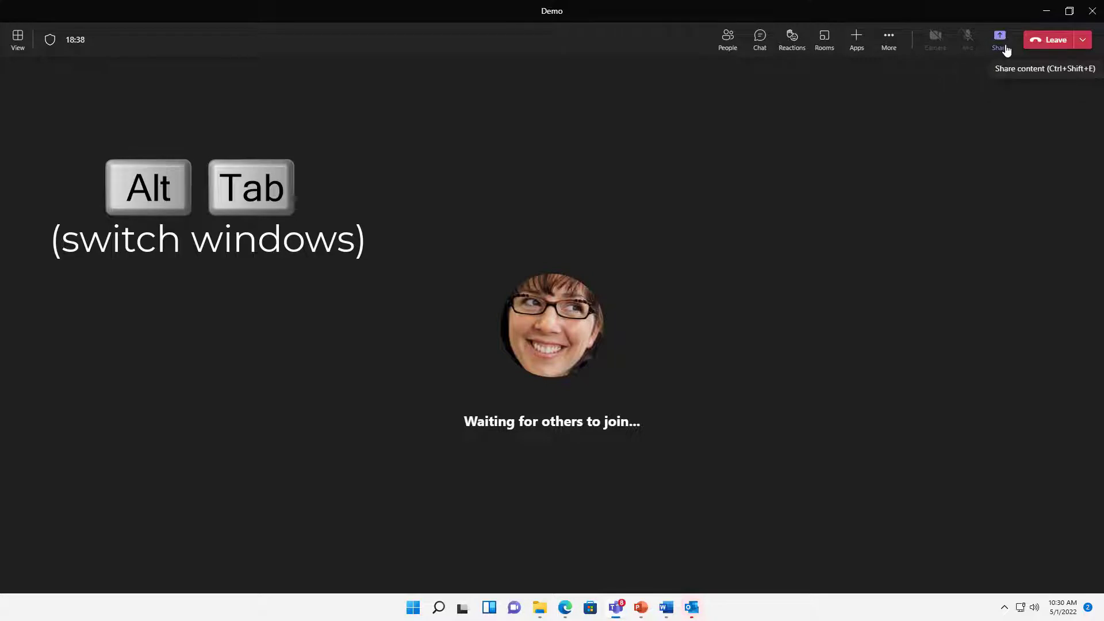
- Show the meeting's Share content options from the toolbar
left_click(999, 39)
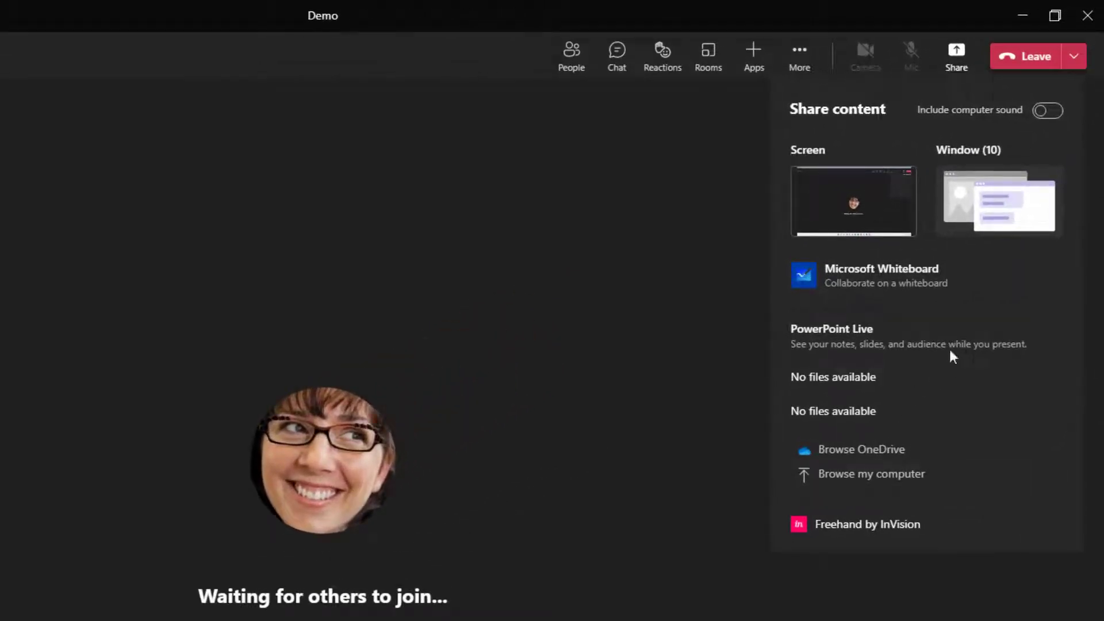
mouse_move(1040, 232)
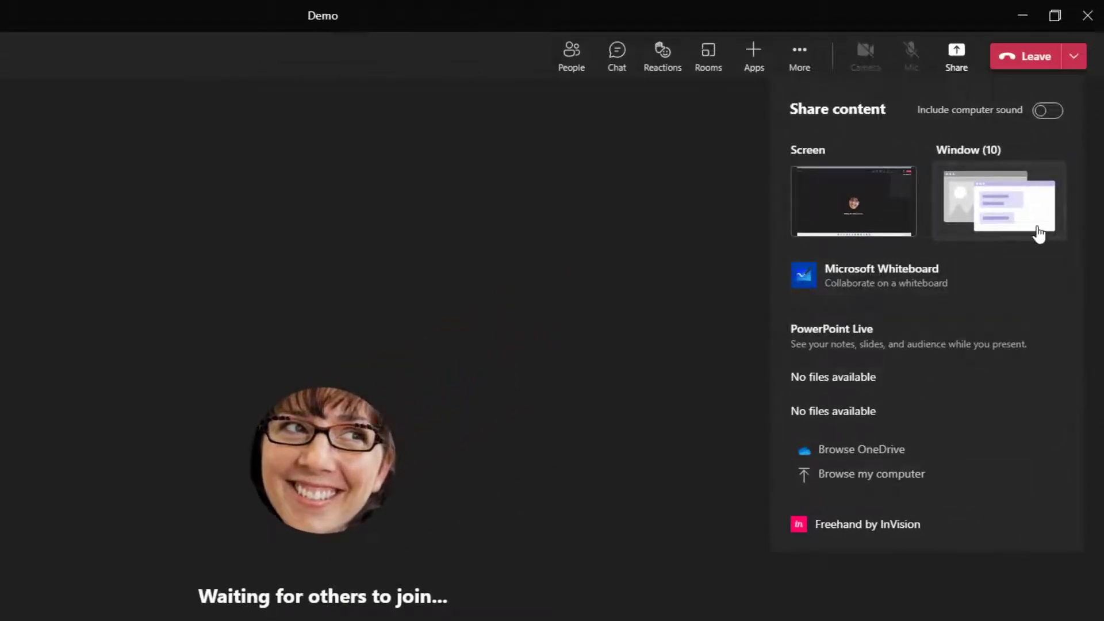
mouse_move(1012, 178)
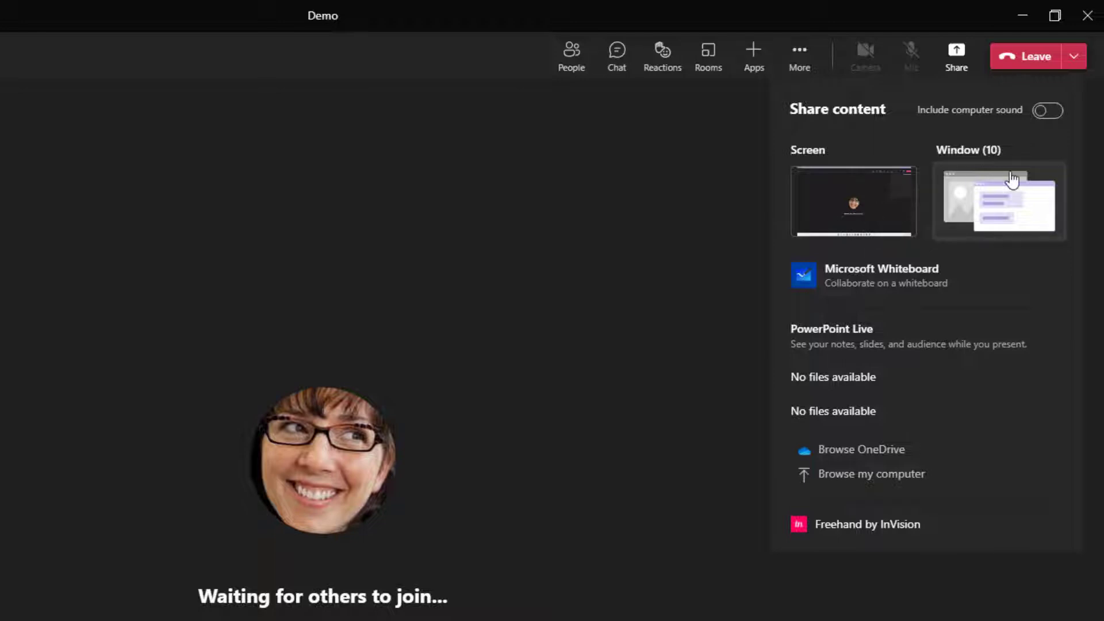
mouse_move(852, 227)
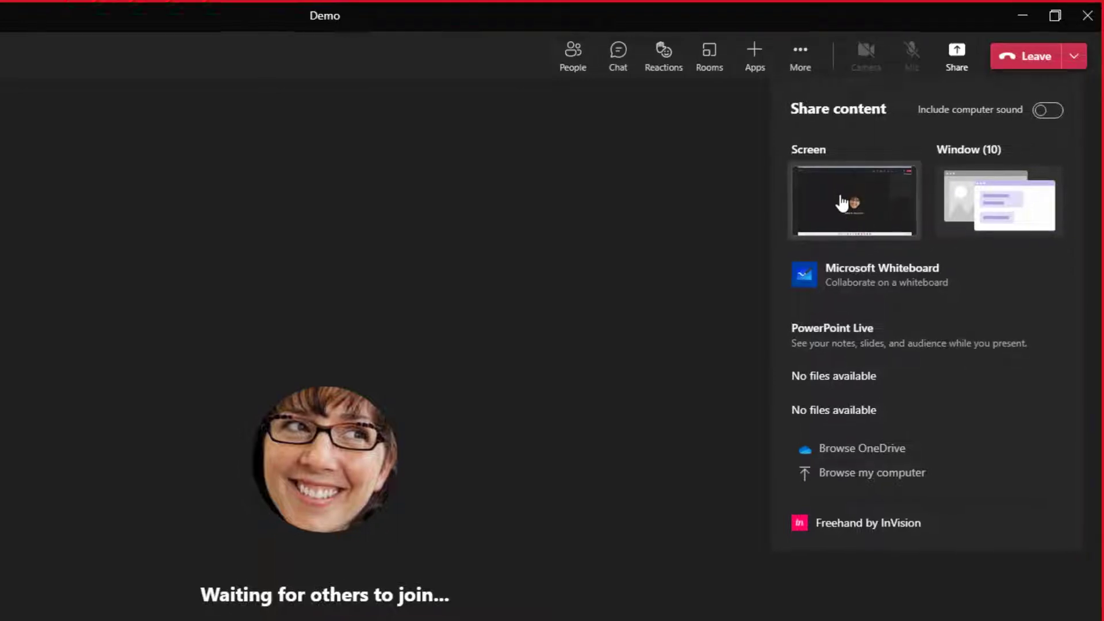
- Share the entire screen to the meeting with the slide show running full screen
left_click(853, 200)
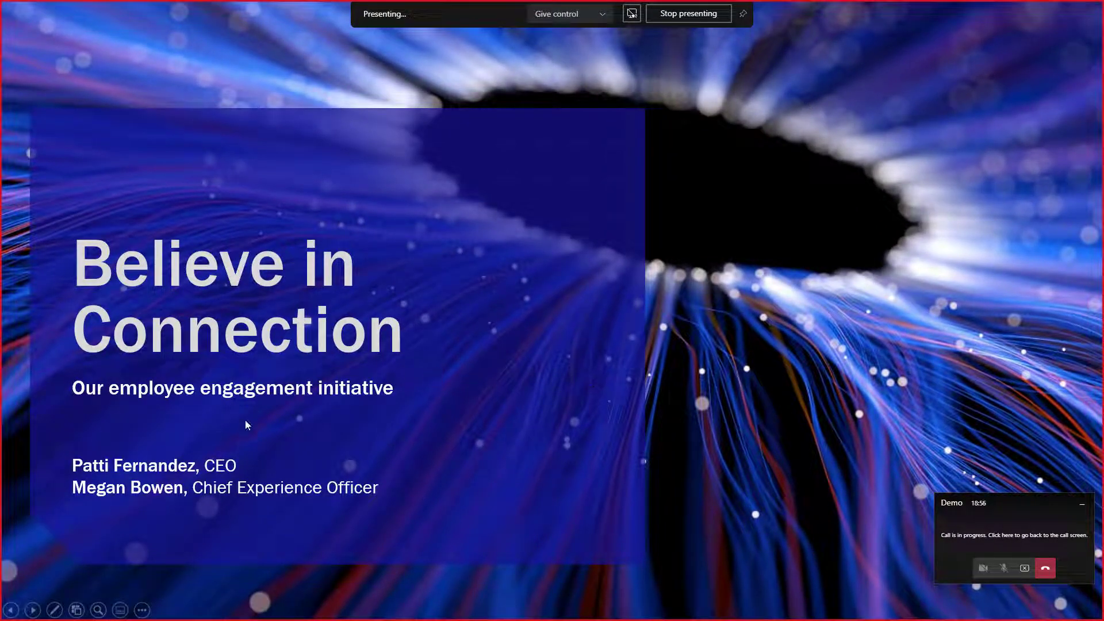
mouse_move(814, 338)
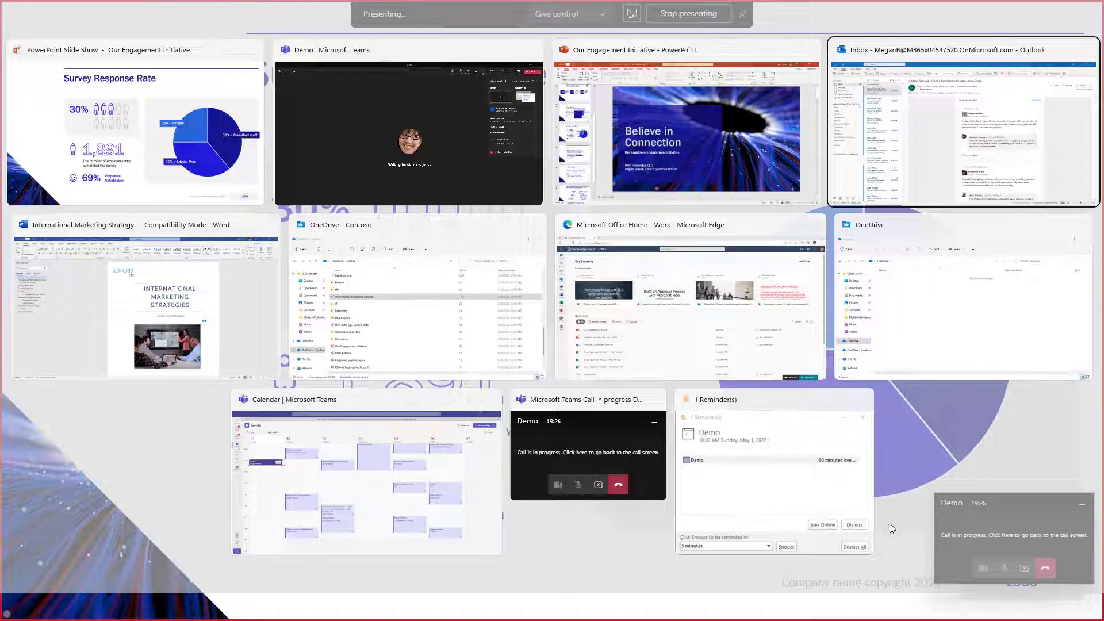
mouse_move(419, 335)
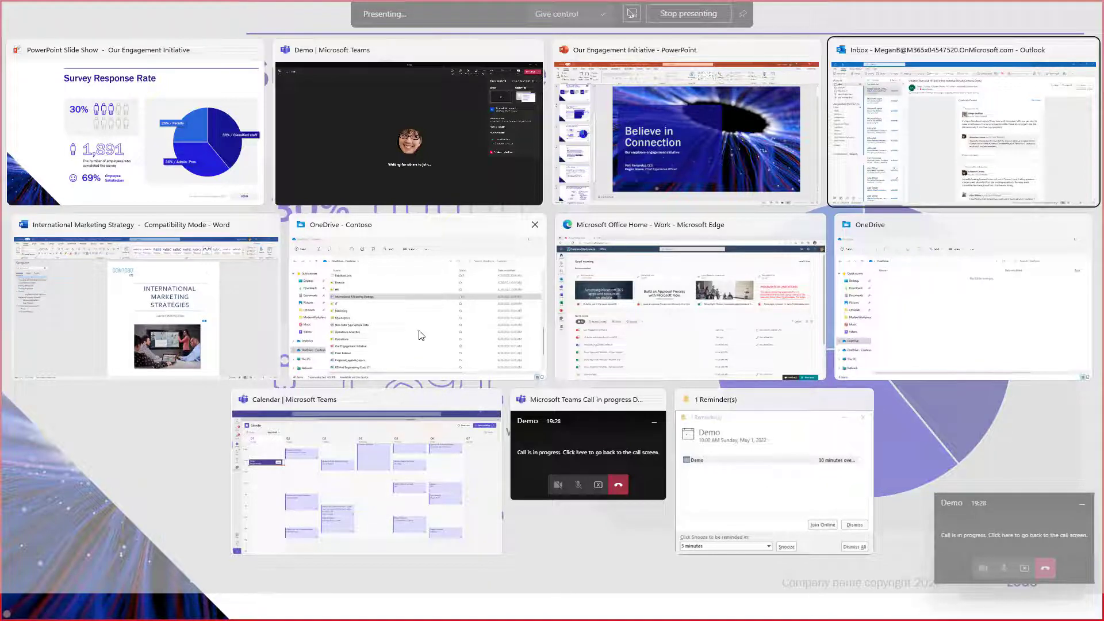
- Switch to the Outlook inbox, then return to the meeting's call screen
left_click(964, 123)
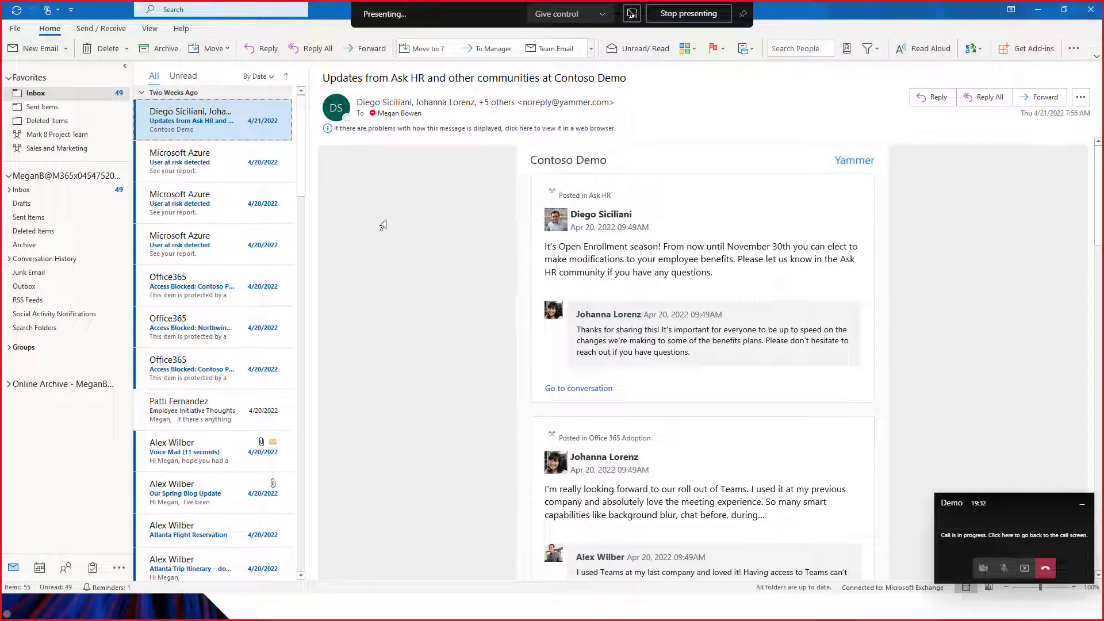
mouse_move(685, 89)
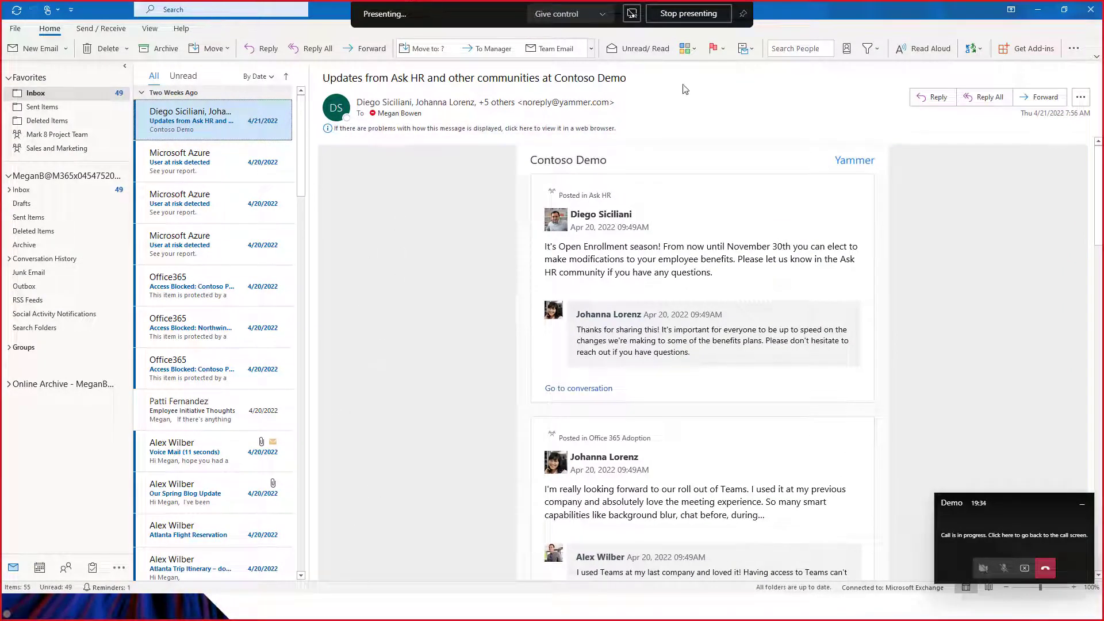
mouse_move(428, 266)
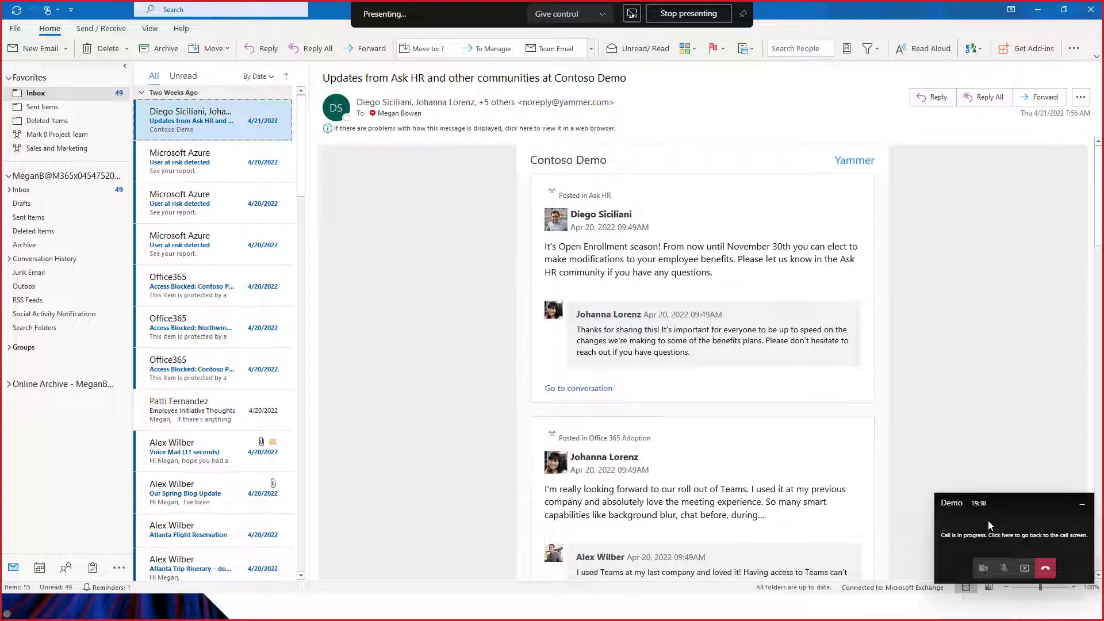
left_click(1012, 535)
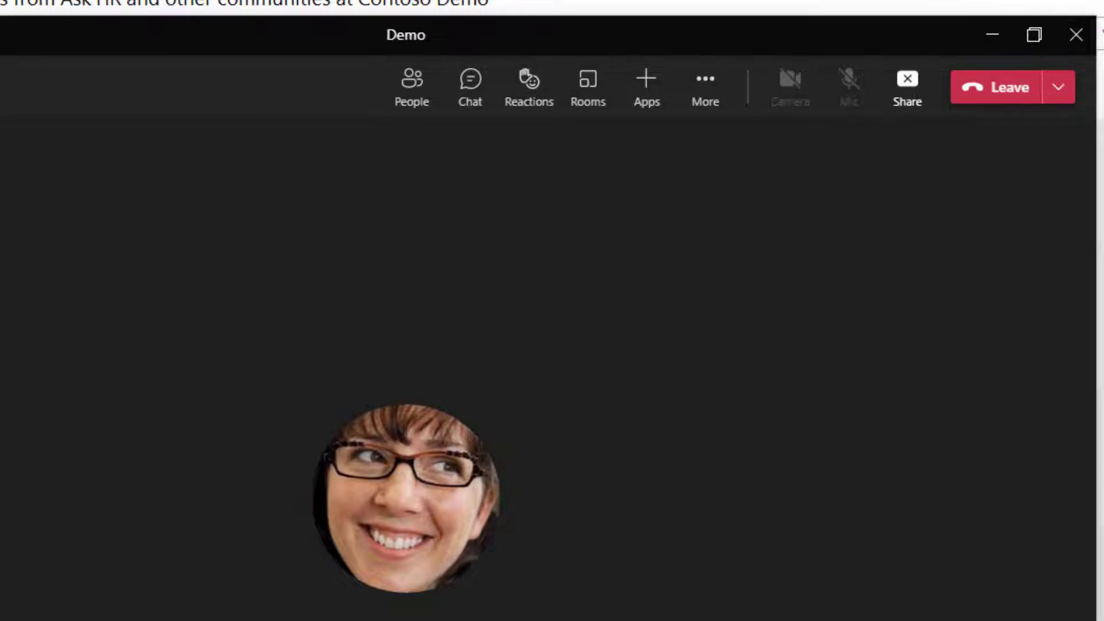
mouse_move(908, 86)
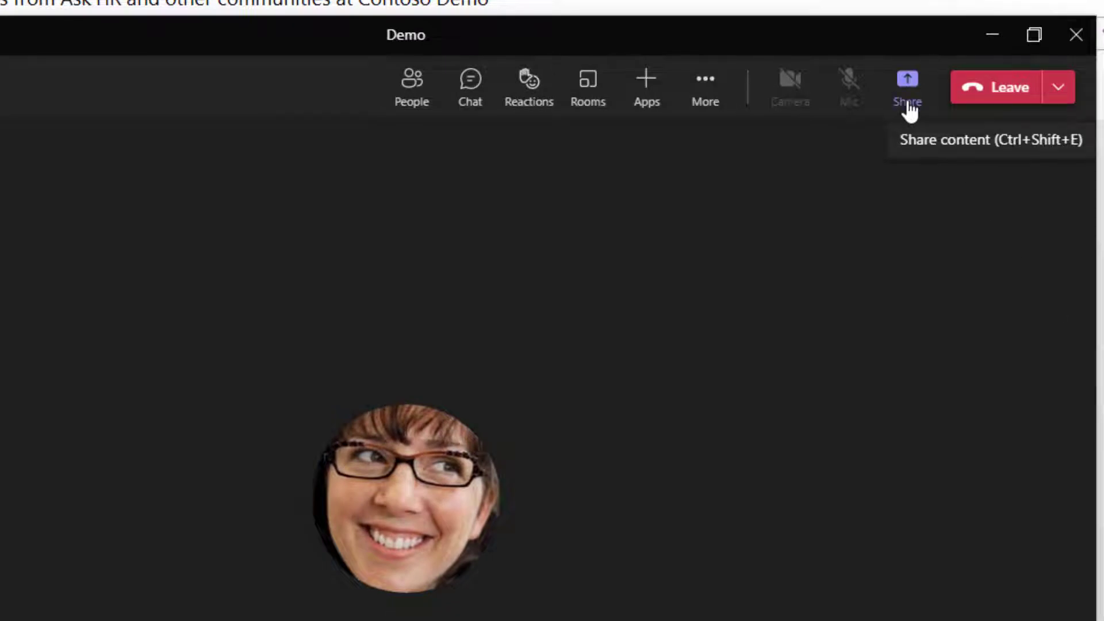
- Reopen Share content and list the individual windows available to share
left_click(908, 86)
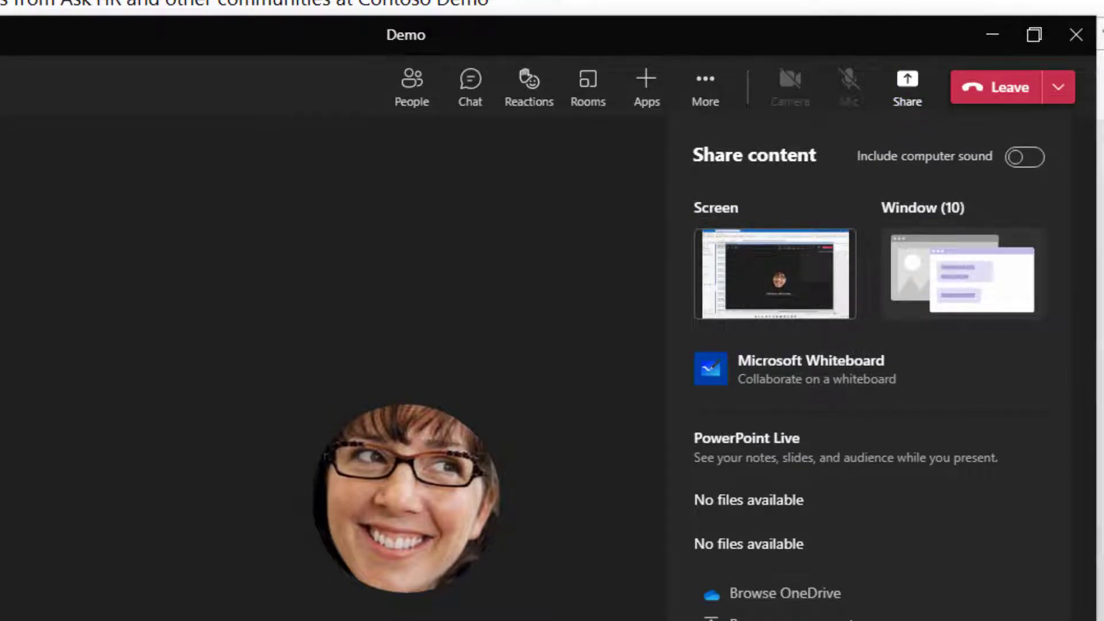
mouse_move(989, 313)
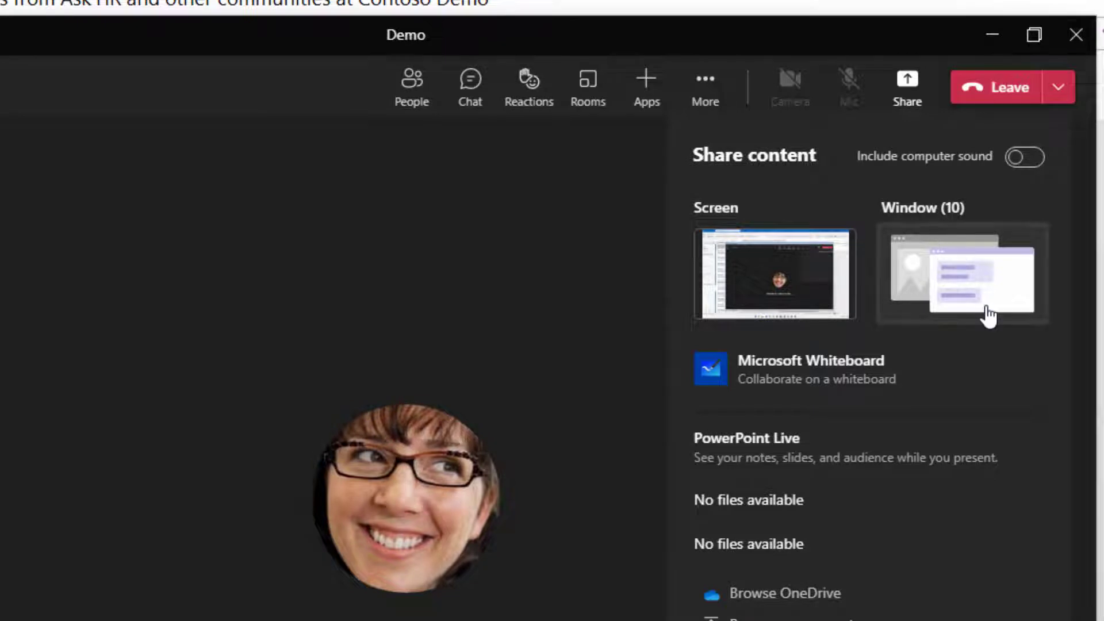
mouse_move(981, 266)
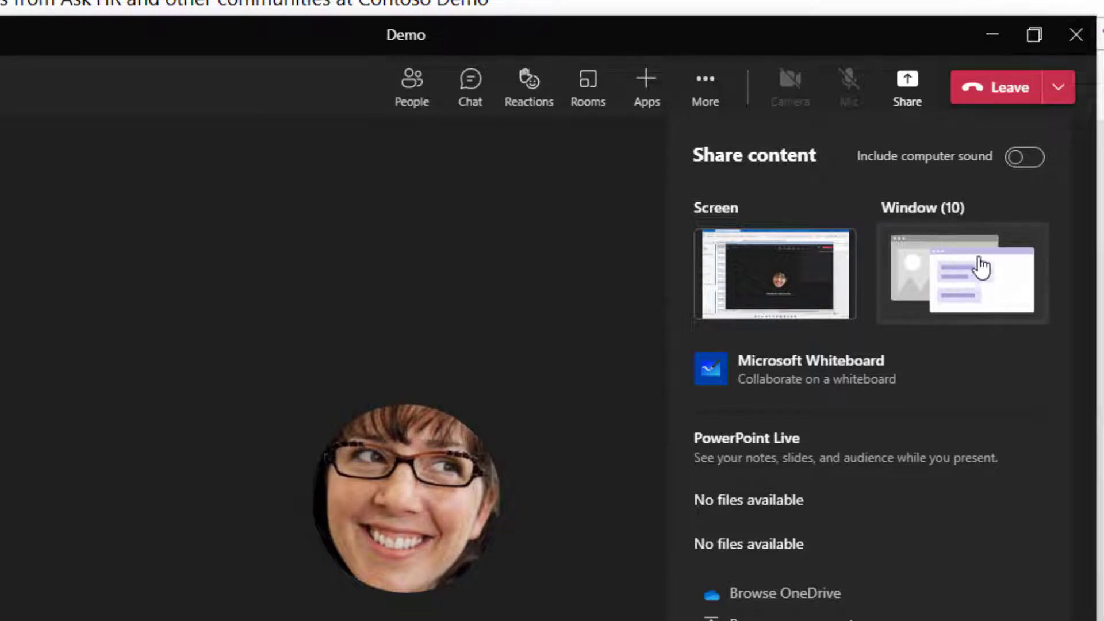
left_click(962, 275)
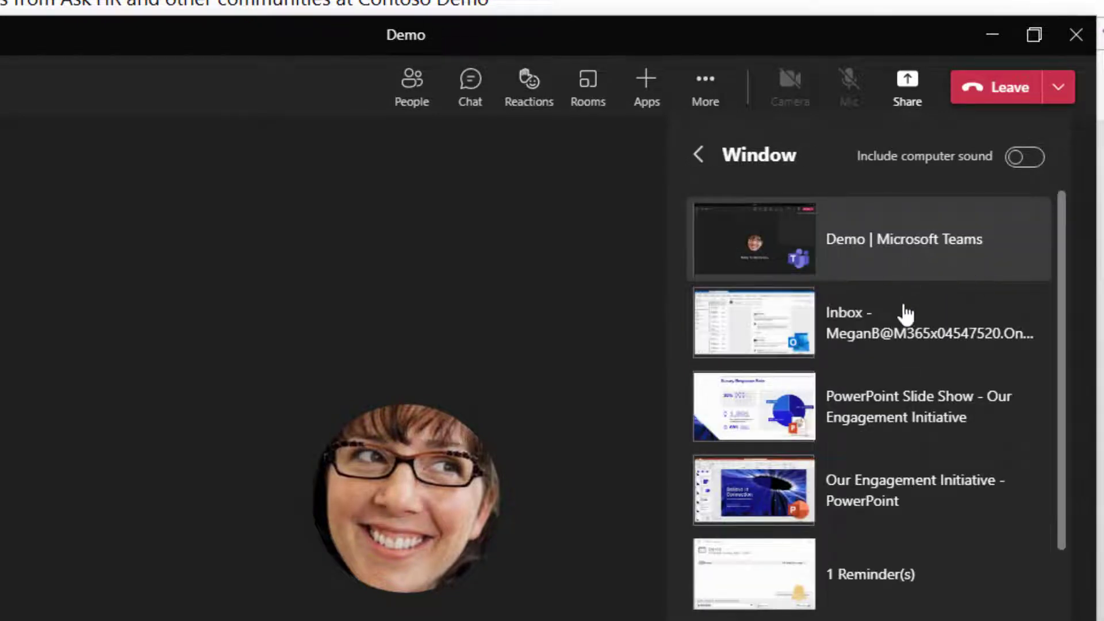
mouse_move(928, 416)
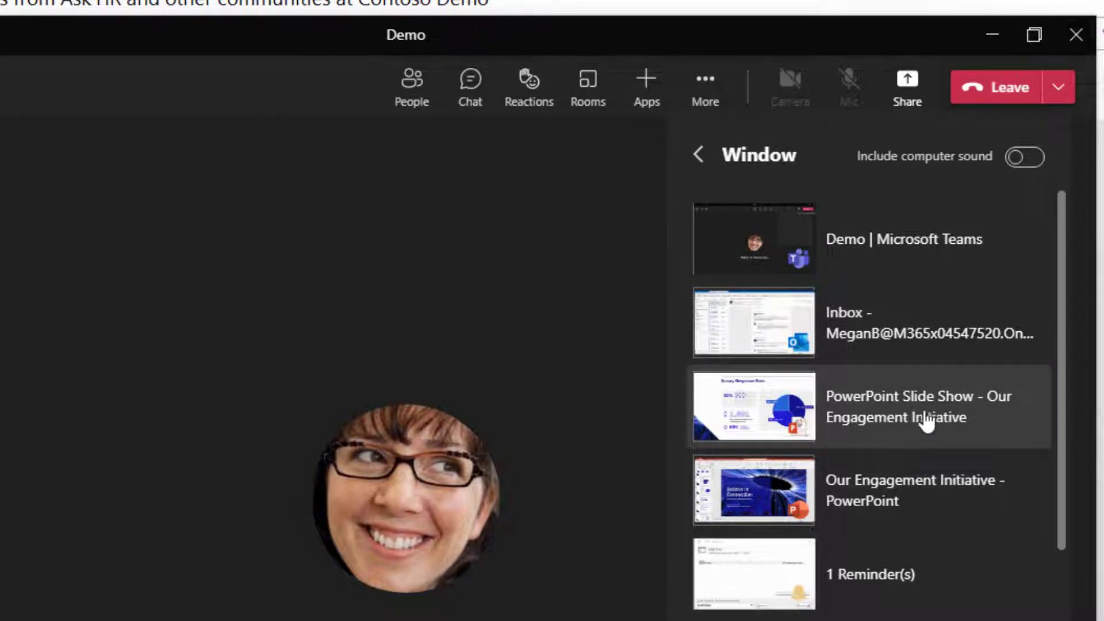
mouse_move(929, 418)
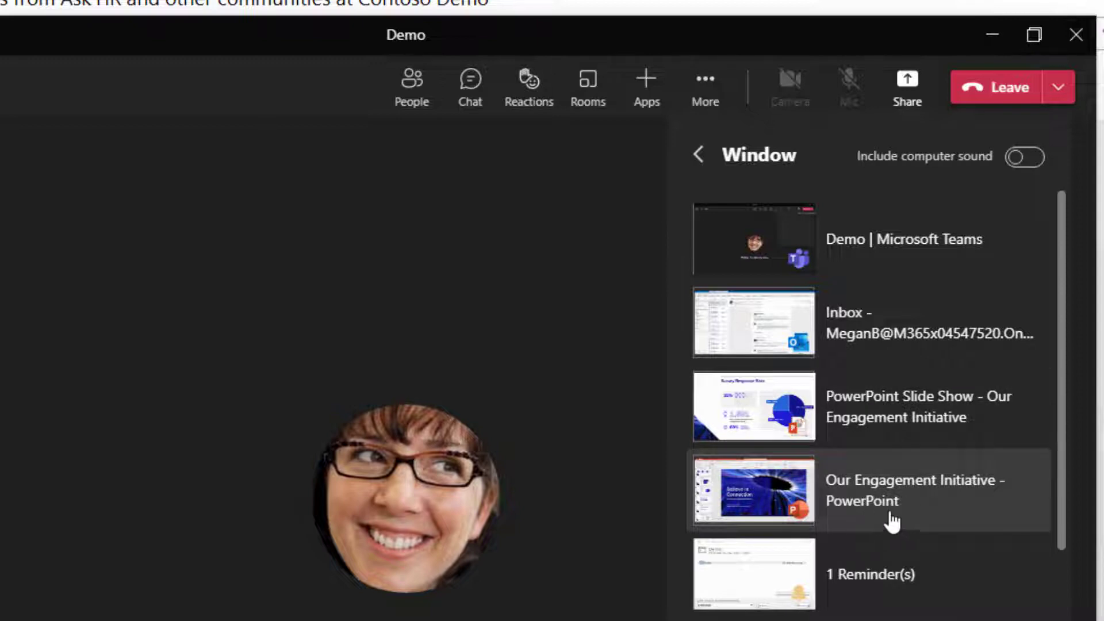
mouse_move(863, 454)
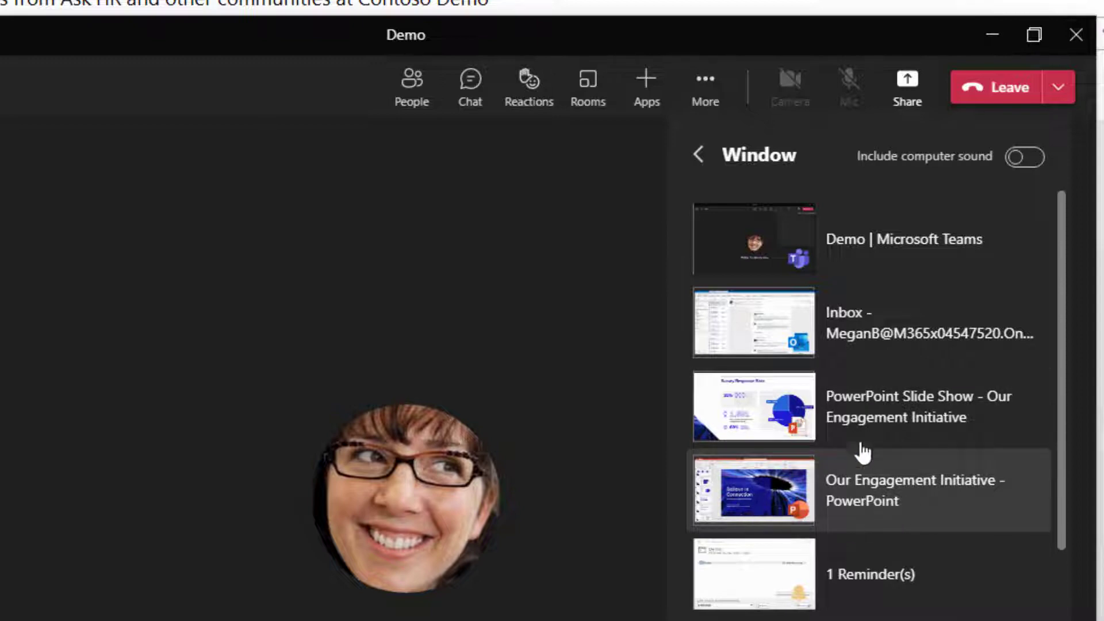
mouse_move(915, 406)
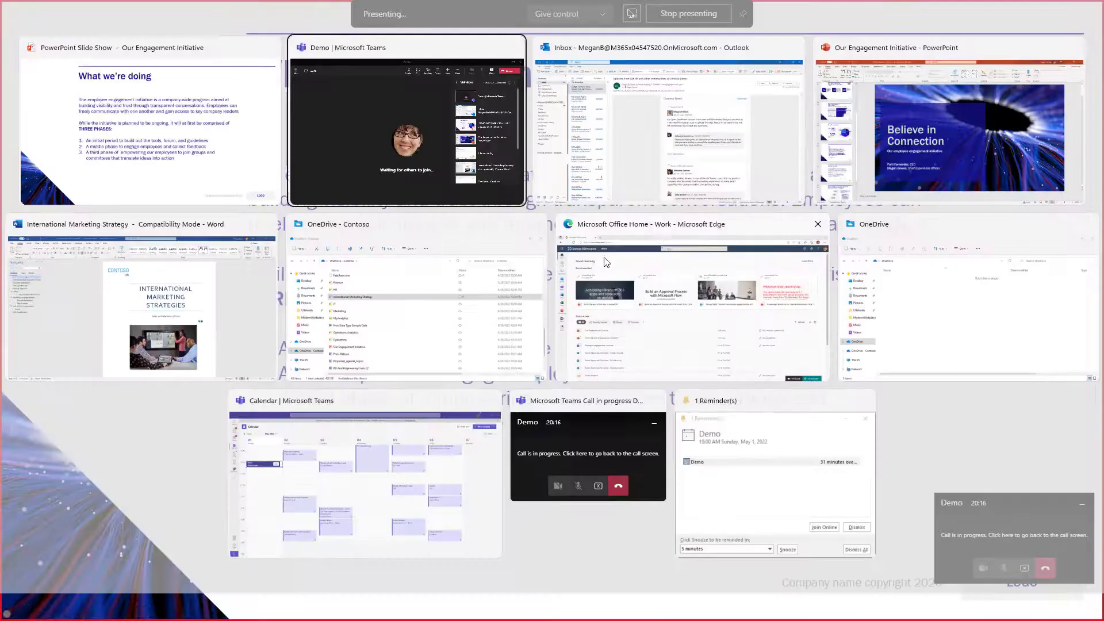
mouse_move(770, 249)
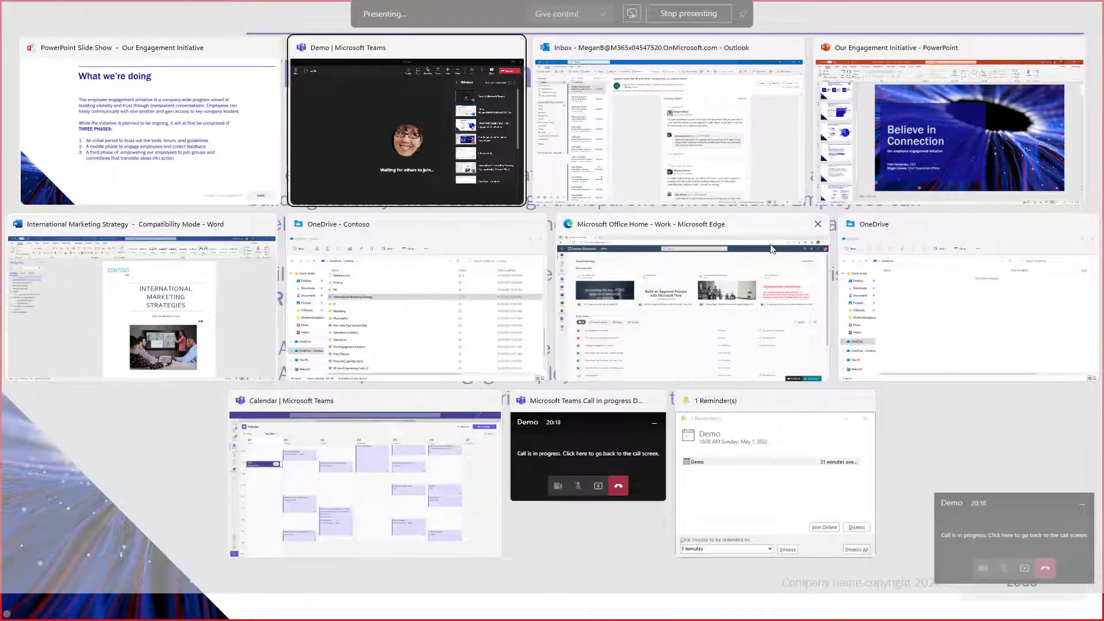
- From the Microsoft 365 Office home page, return to the Demo meeting call screen
left_click(694, 306)
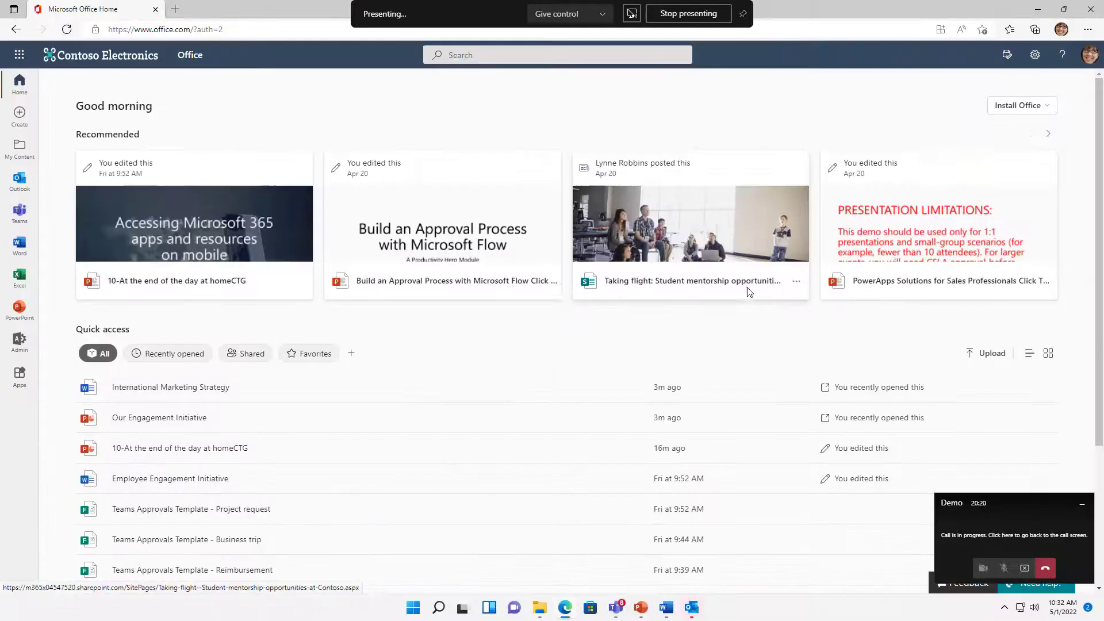
mouse_move(818, 316)
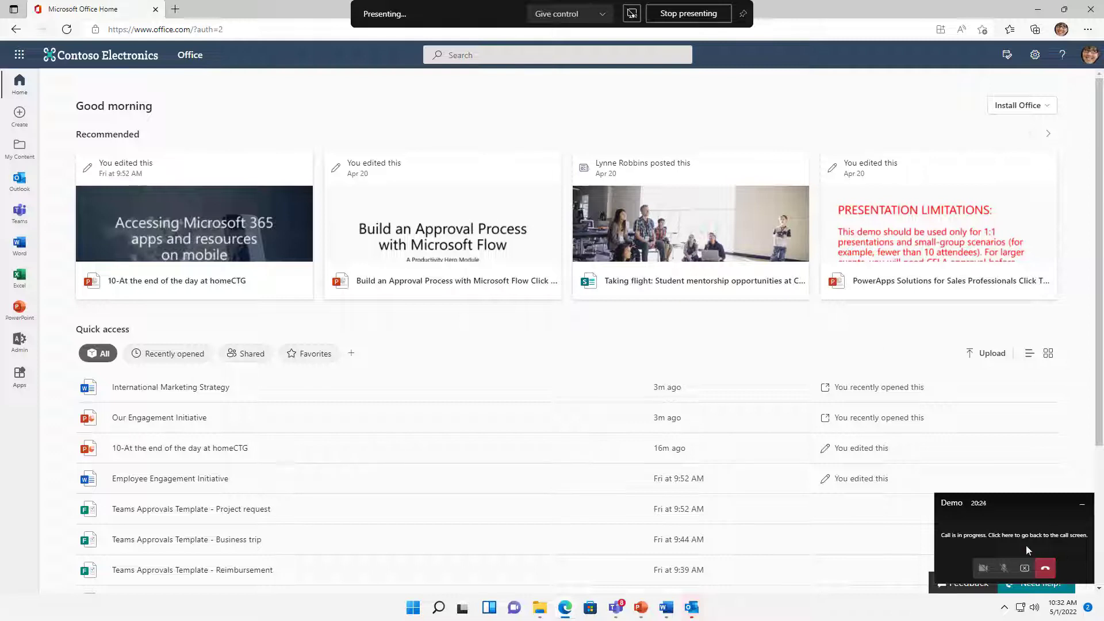
left_click(1013, 535)
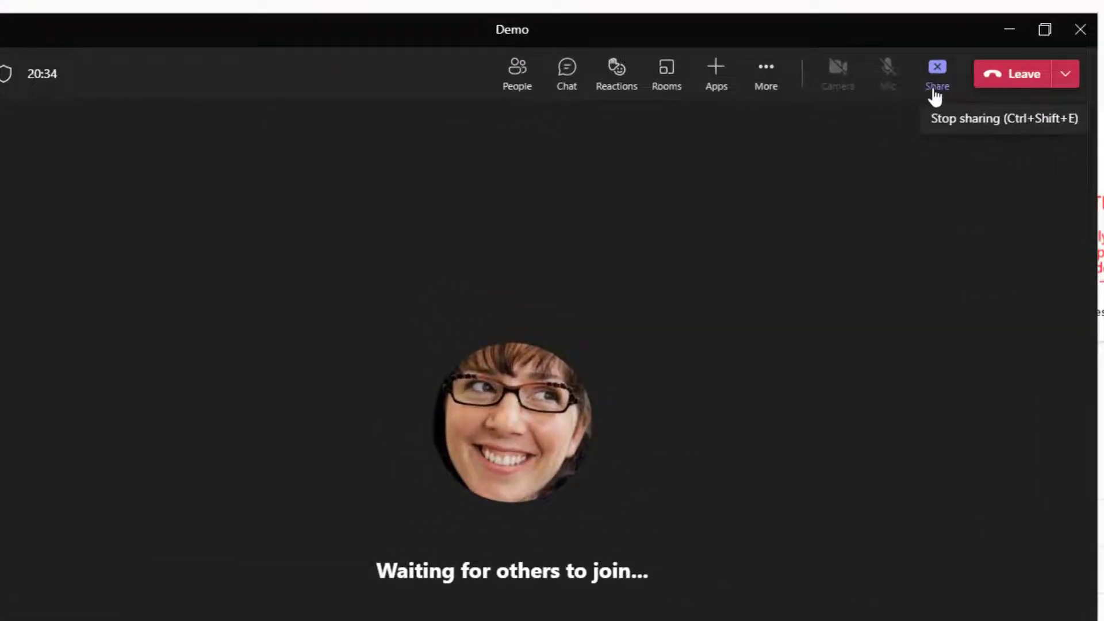
- Stop the screen share, then reopen Share content and choose the Window option
left_click(937, 74)
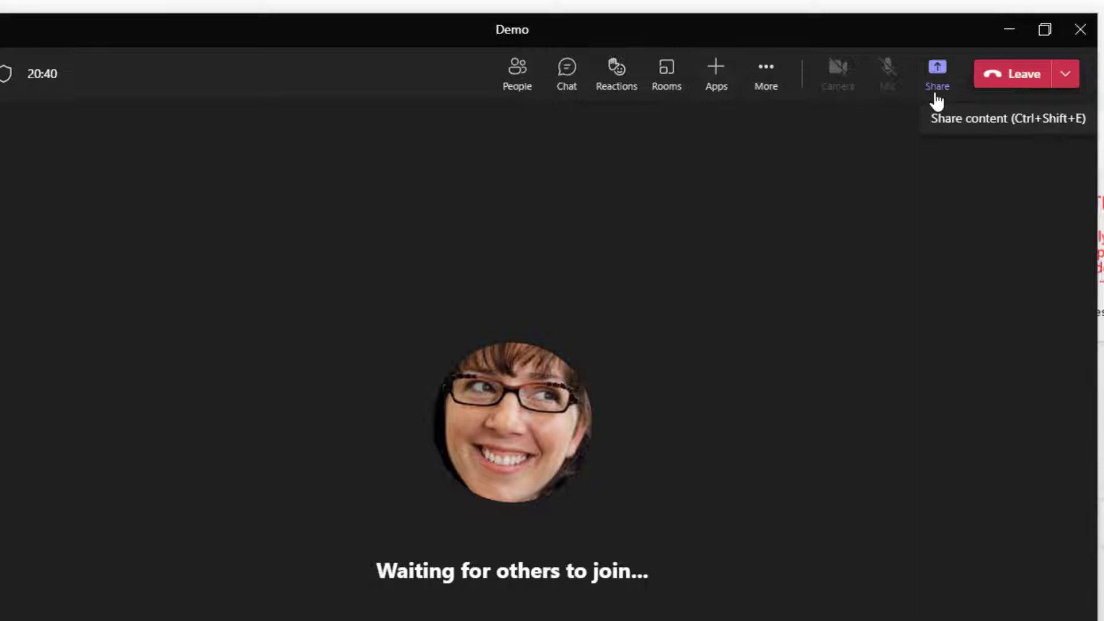
left_click(938, 73)
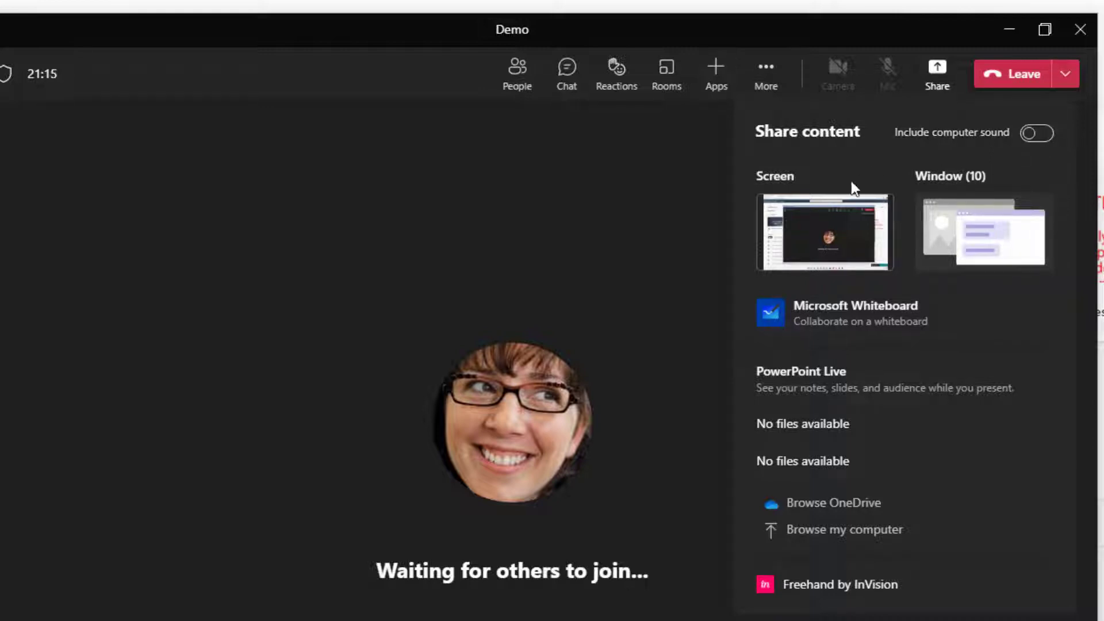
mouse_move(929, 196)
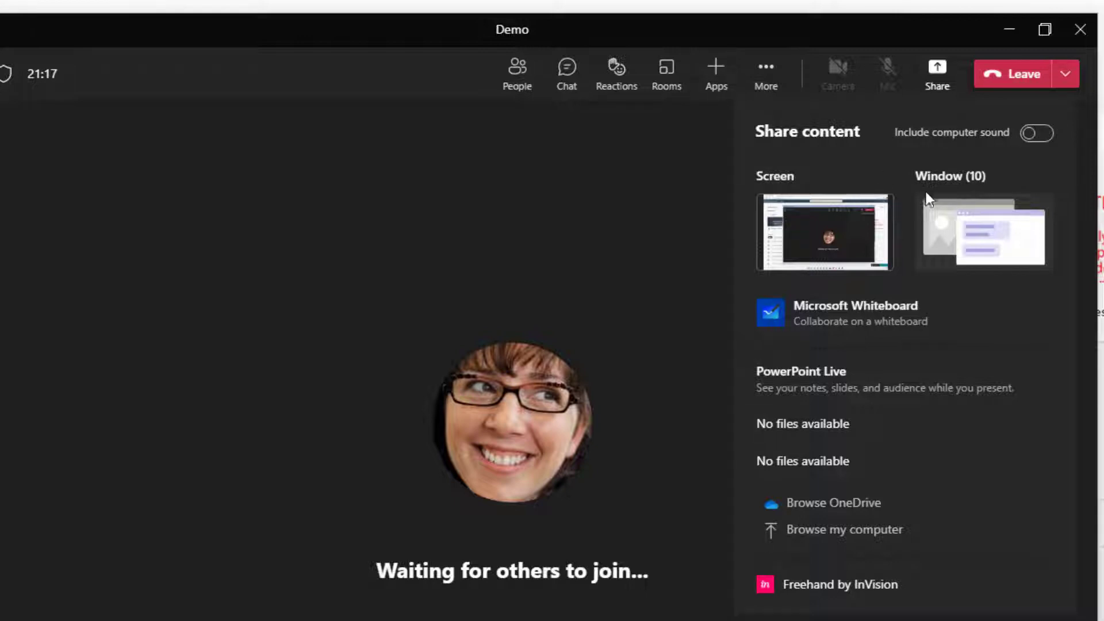
mouse_move(982, 232)
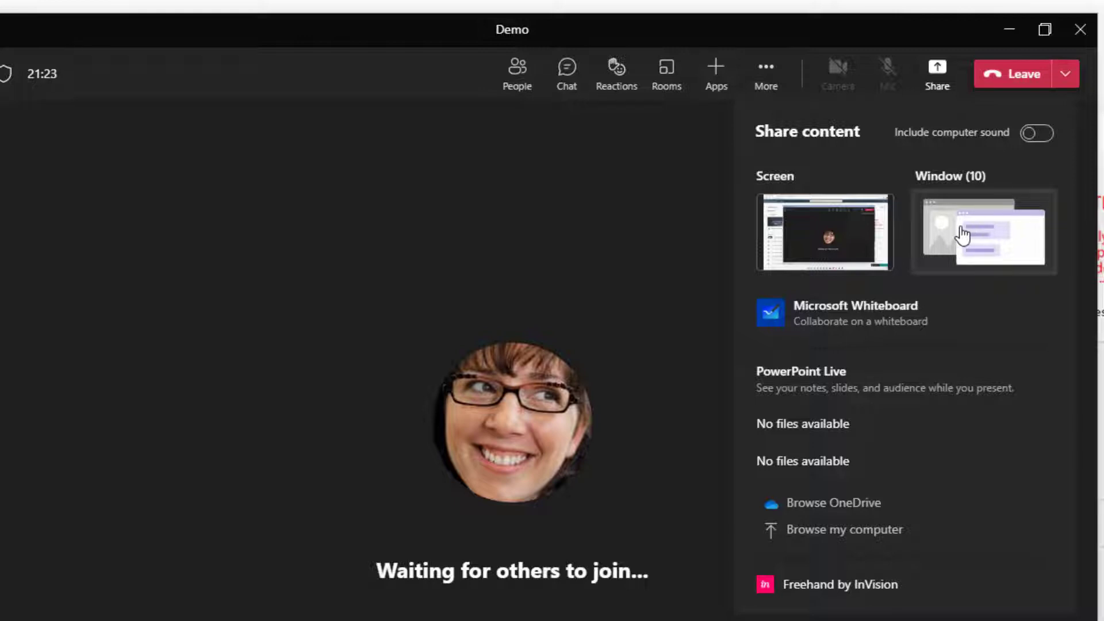
mouse_move(985, 233)
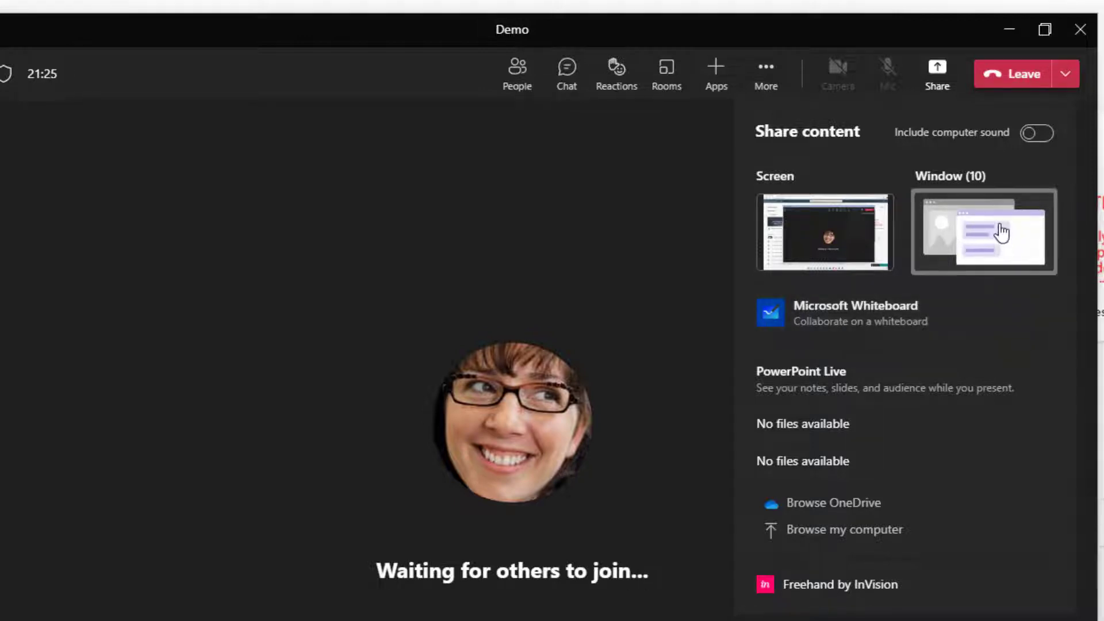
left_click(984, 232)
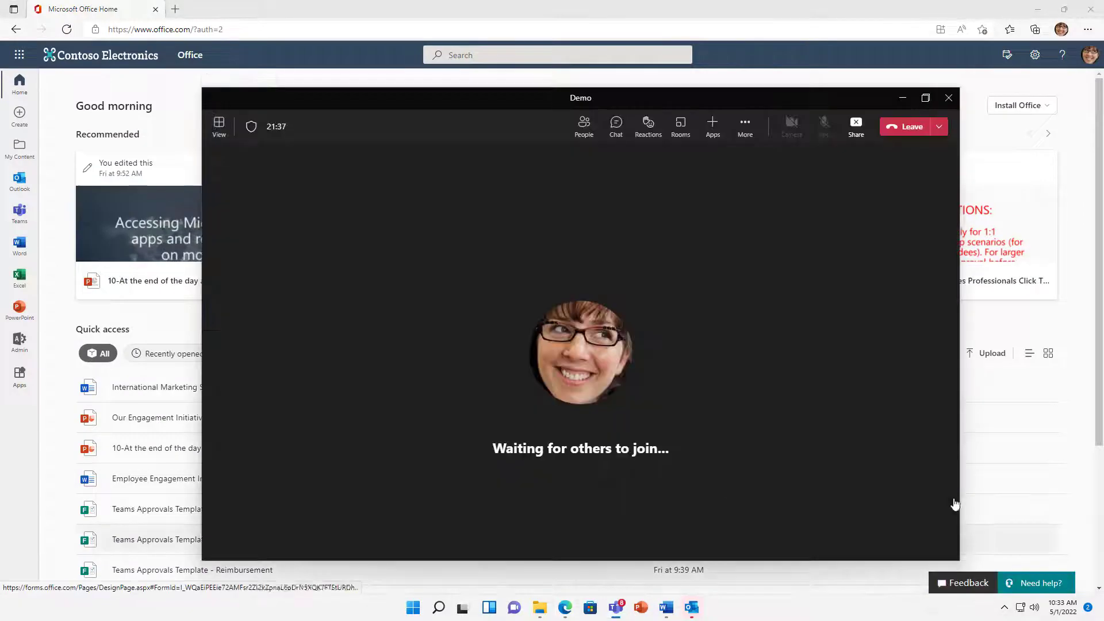
mouse_move(856, 127)
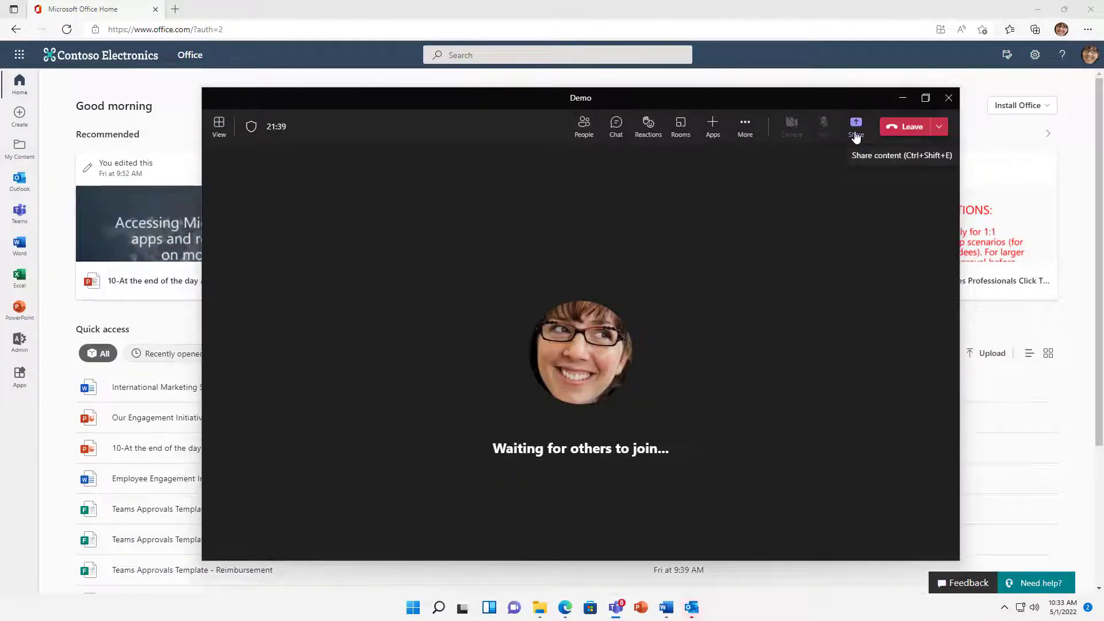
- Show Share content again with screen, window, Whiteboard, PowerPoint Live and OneDrive
left_click(856, 127)
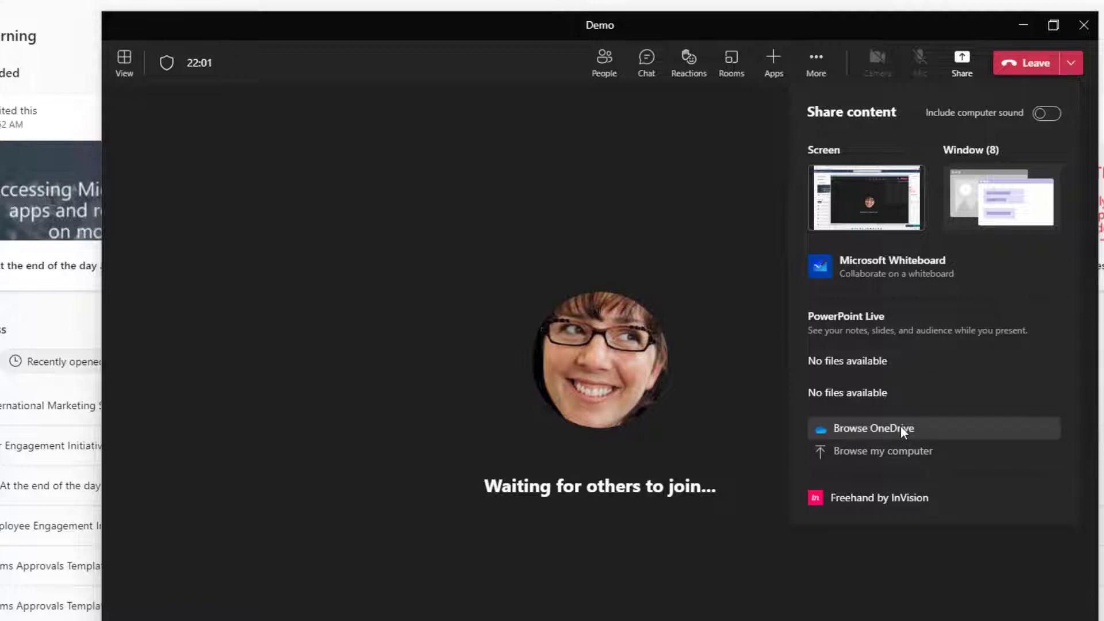
mouse_move(883, 440)
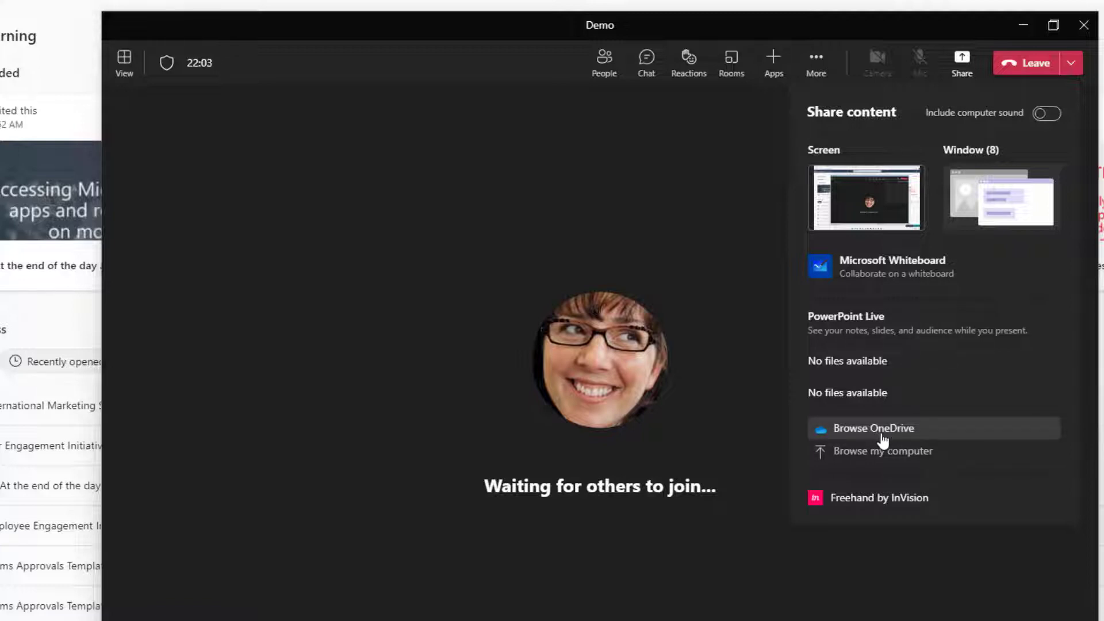
- Browse OneDrive and share Our Engagement Initiative.pptx as PowerPoint Live
left_click(873, 428)
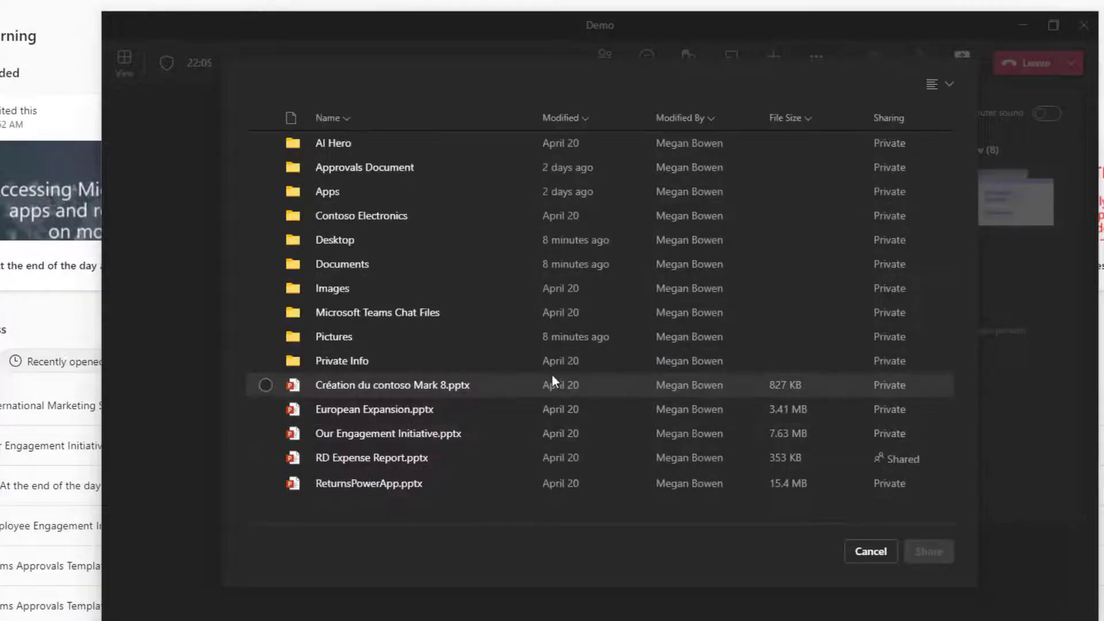
left_click(266, 433)
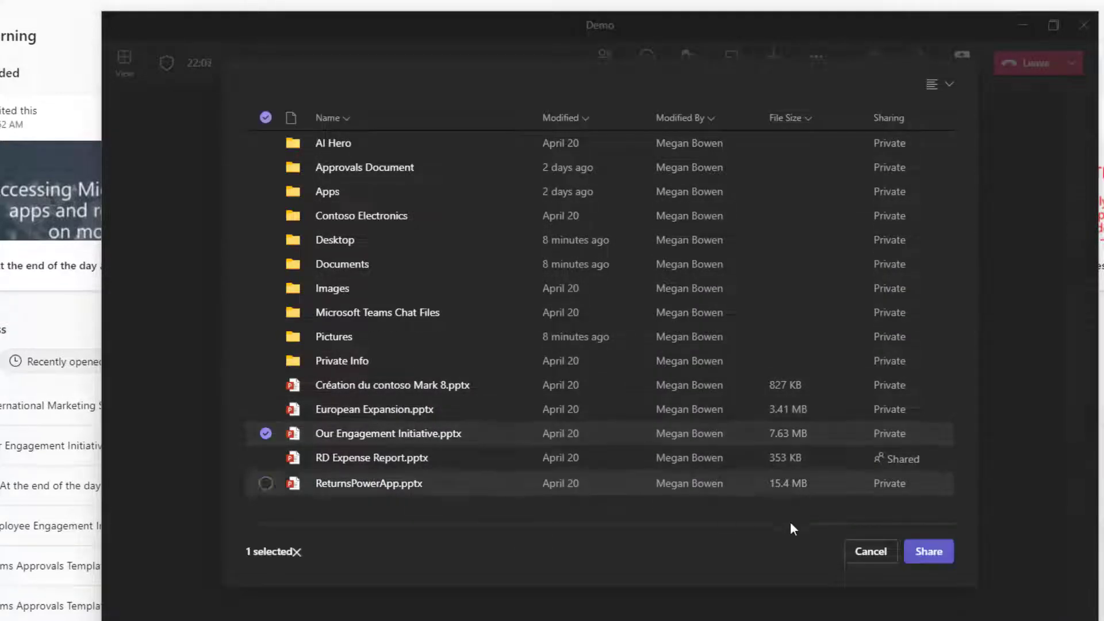
left_click(928, 551)
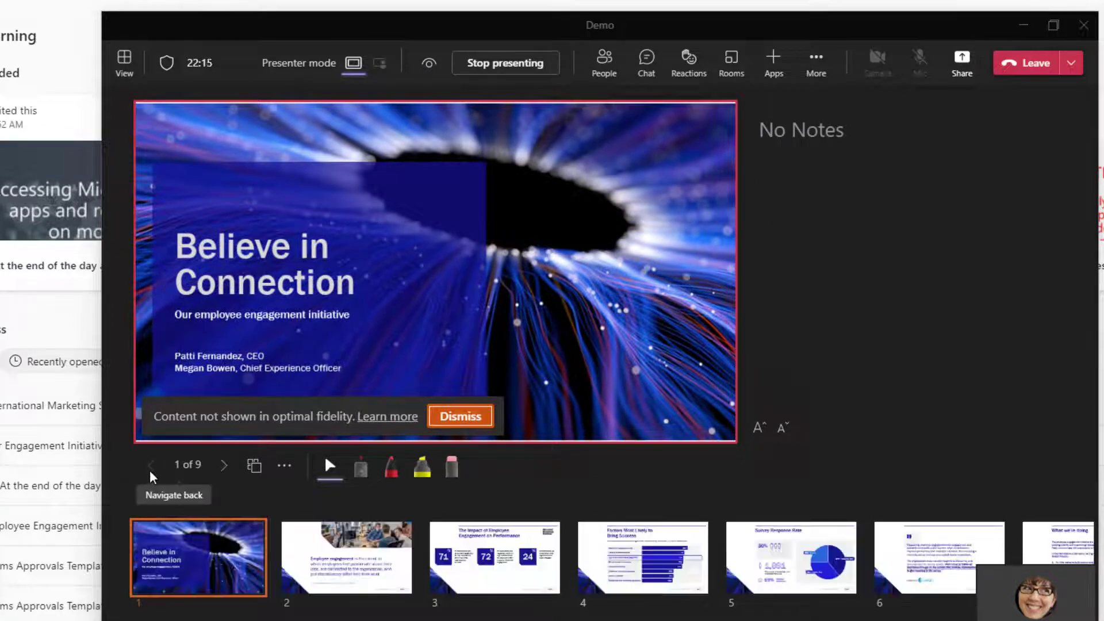
mouse_move(329, 466)
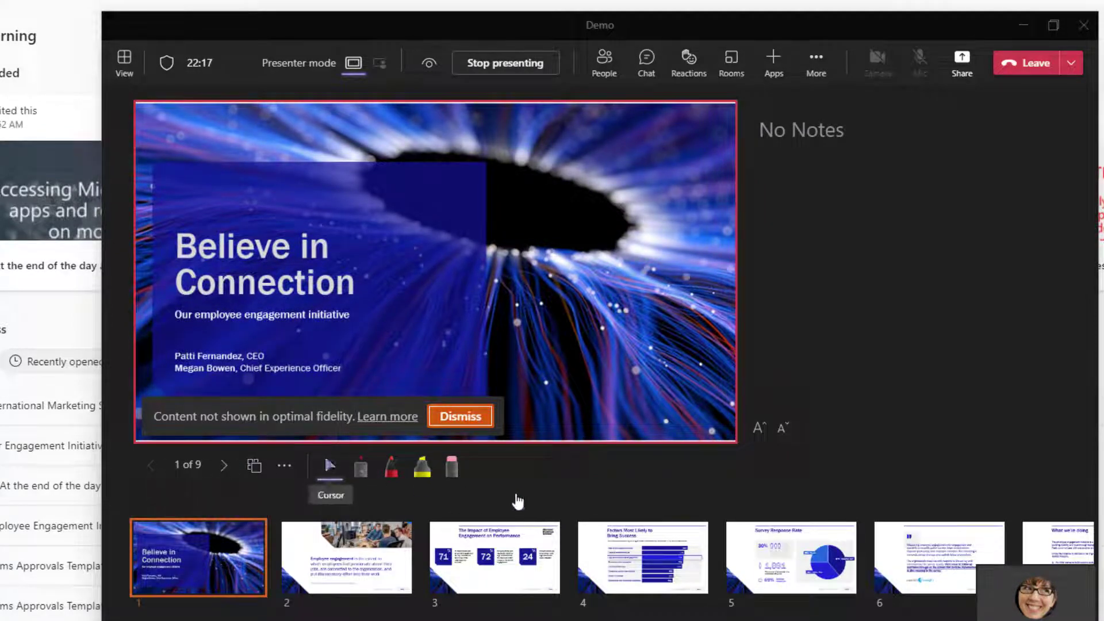
- Jump to slide 5 Survey Response Rate, step back to 4 and forward, then return to slide 1
left_click(790, 557)
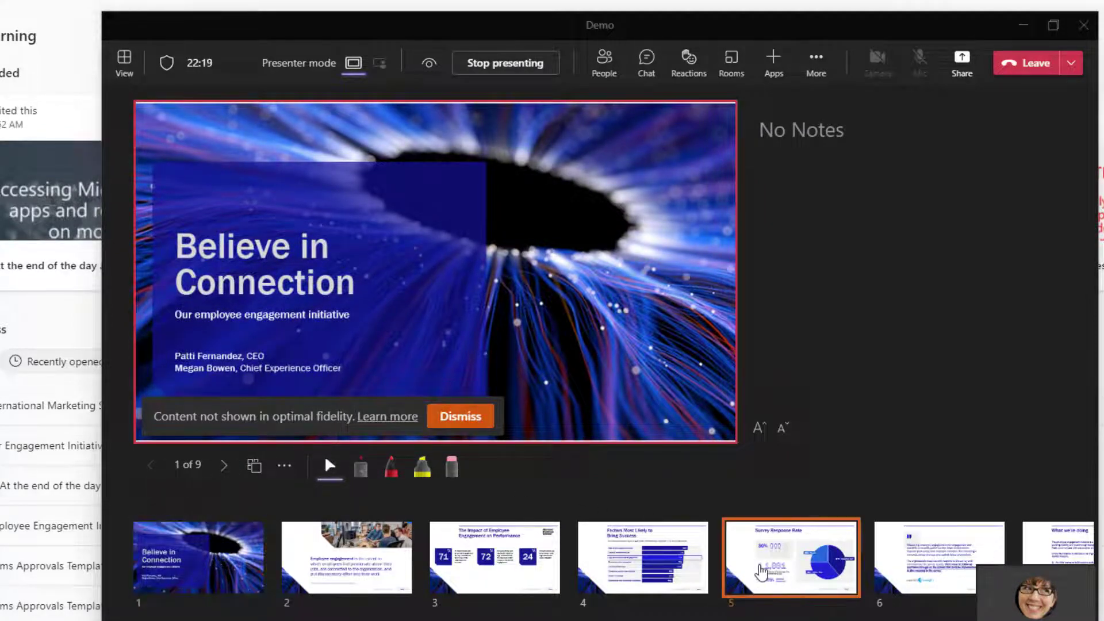
left_click(790, 557)
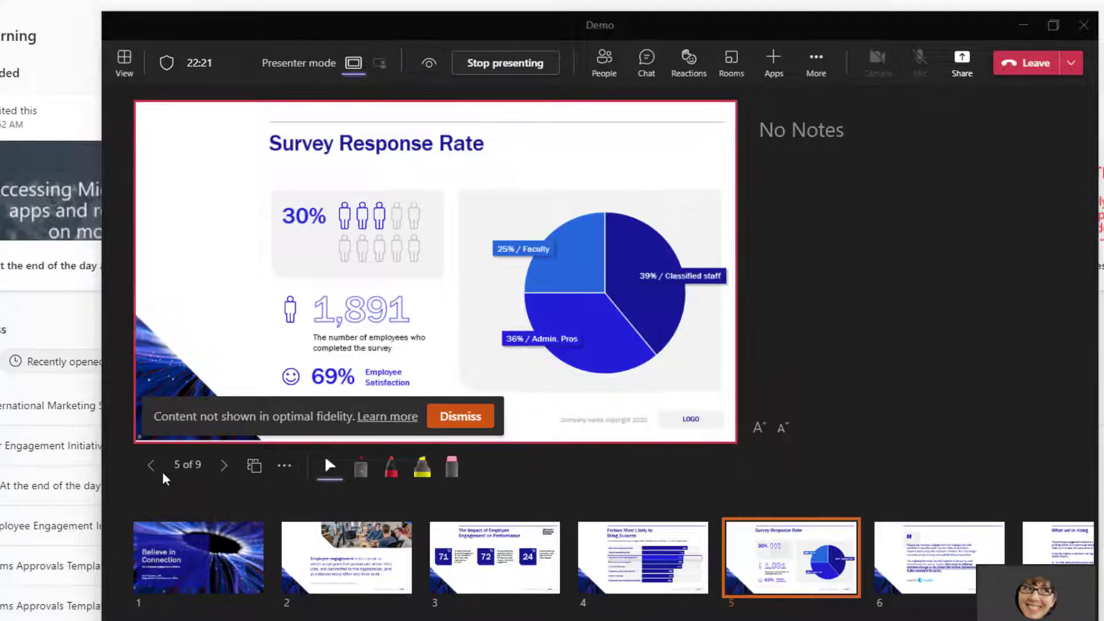
mouse_move(151, 466)
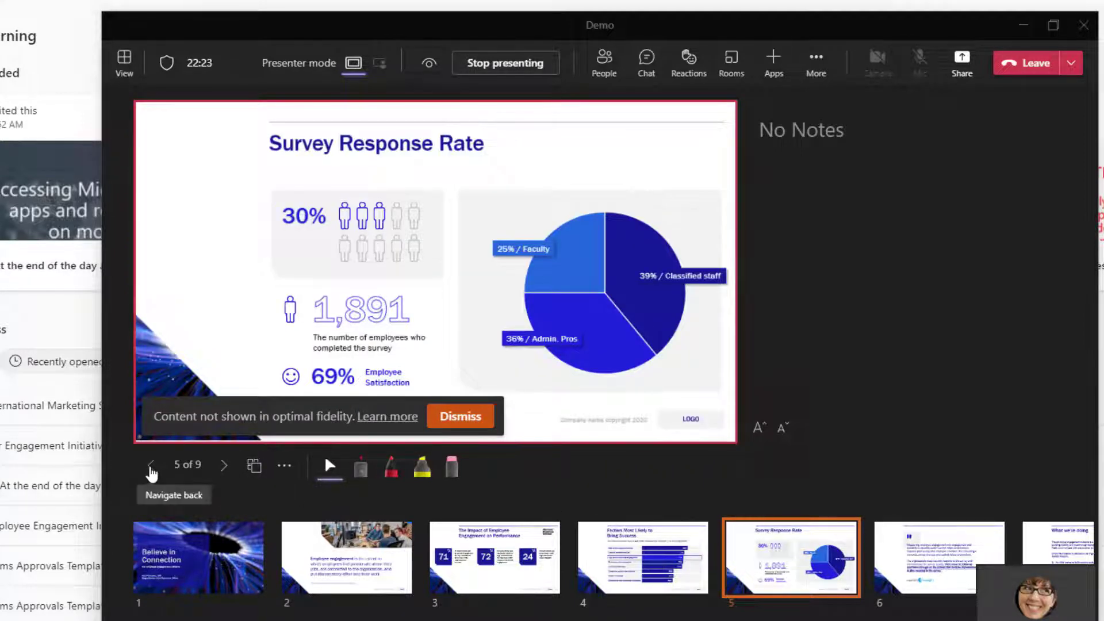
left_click(150, 466)
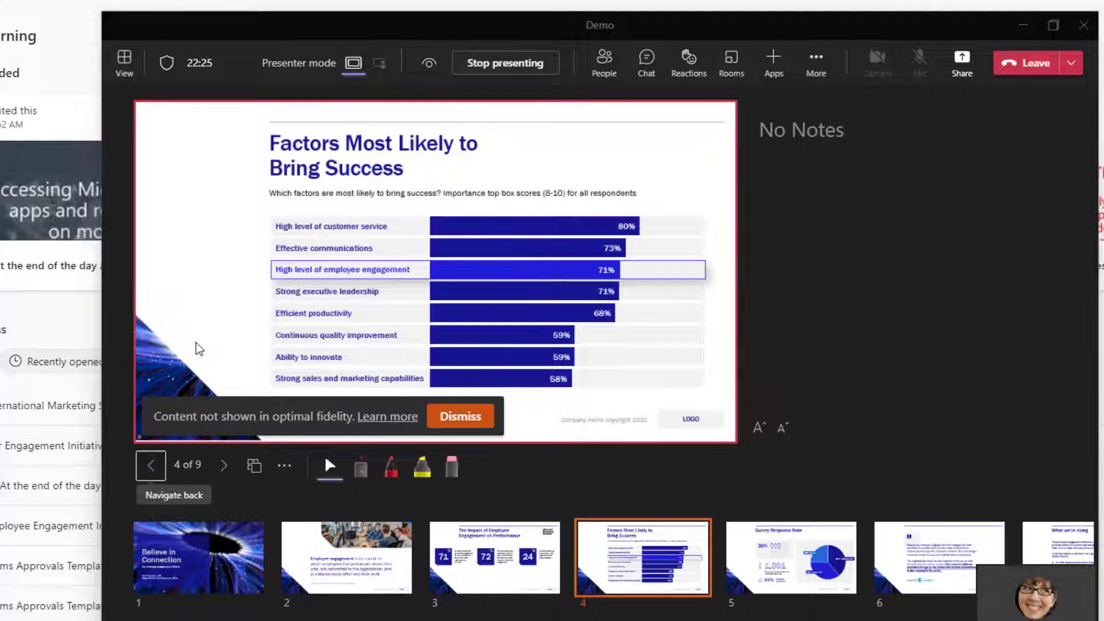
mouse_move(225, 466)
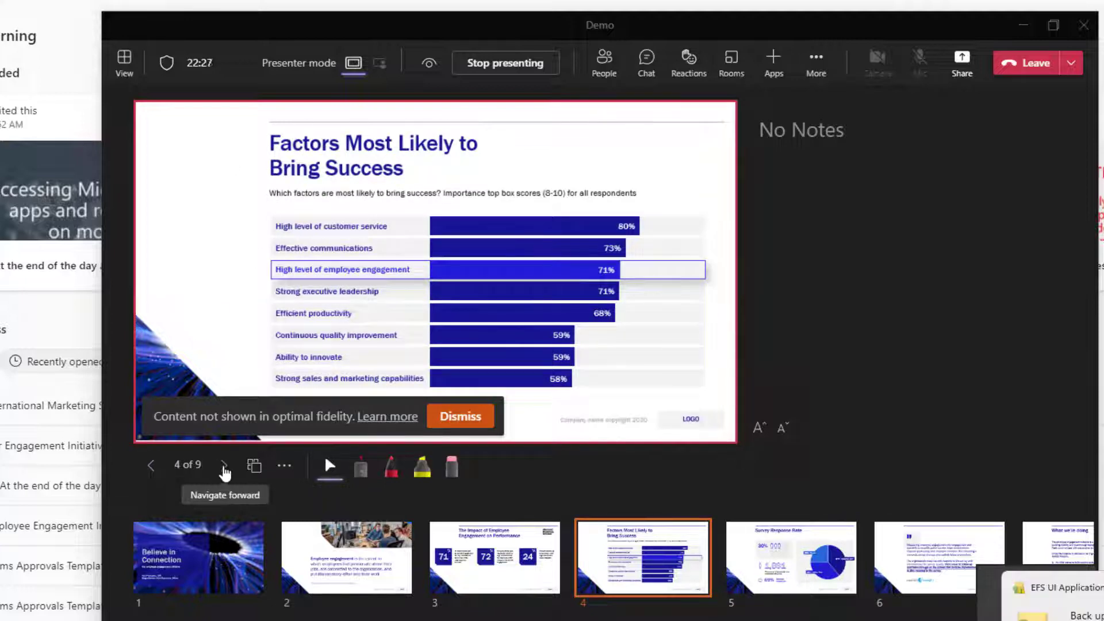
left_click(224, 466)
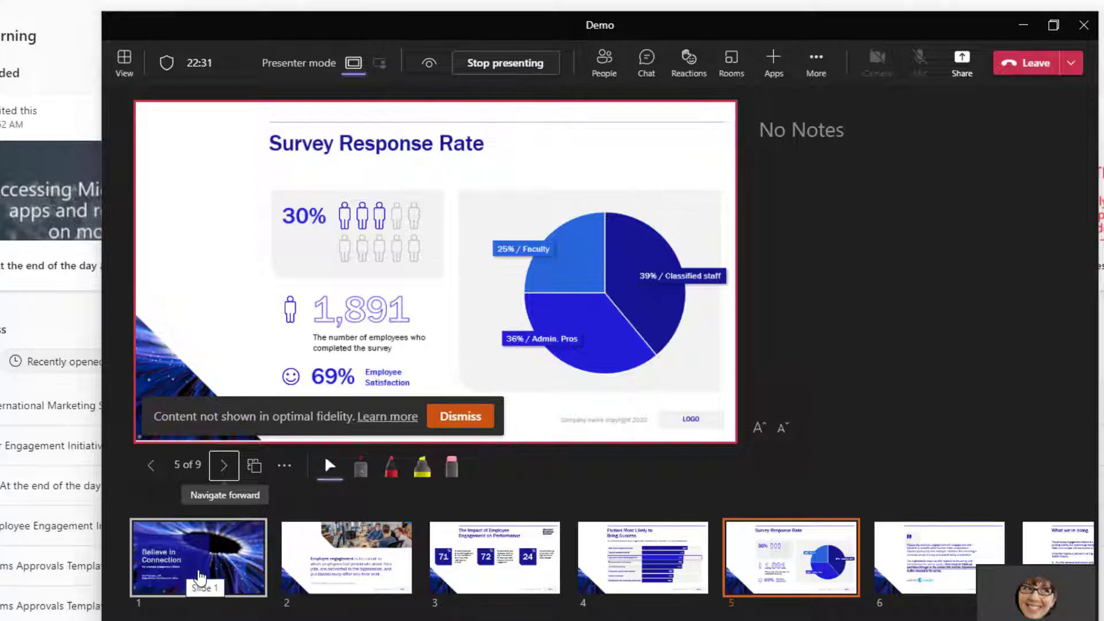
left_click(199, 557)
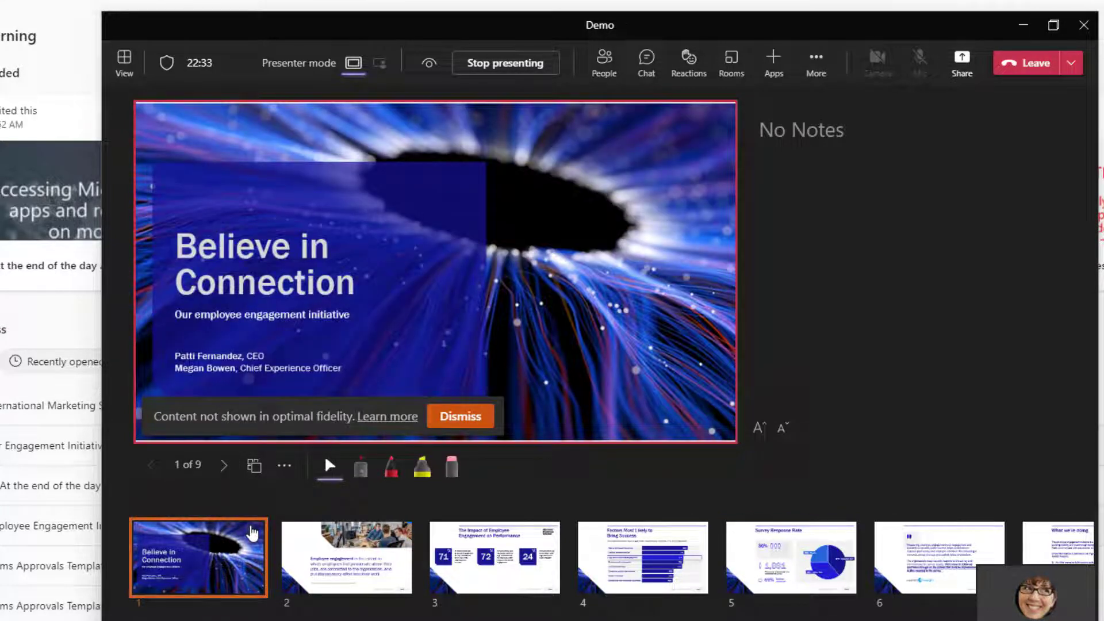
mouse_move(362, 557)
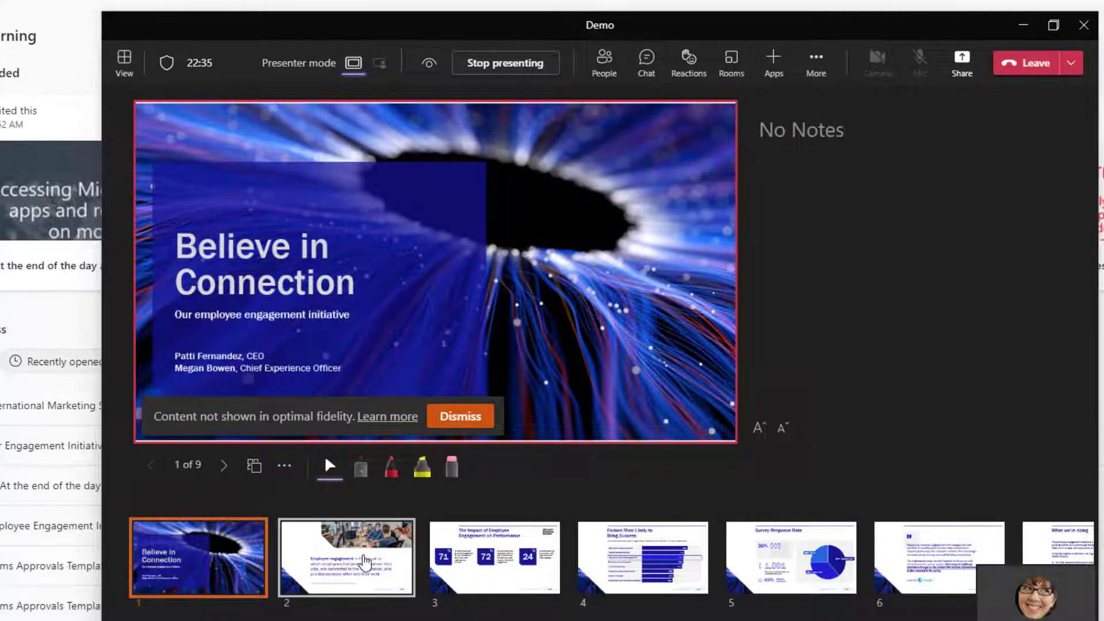
mouse_move(356, 554)
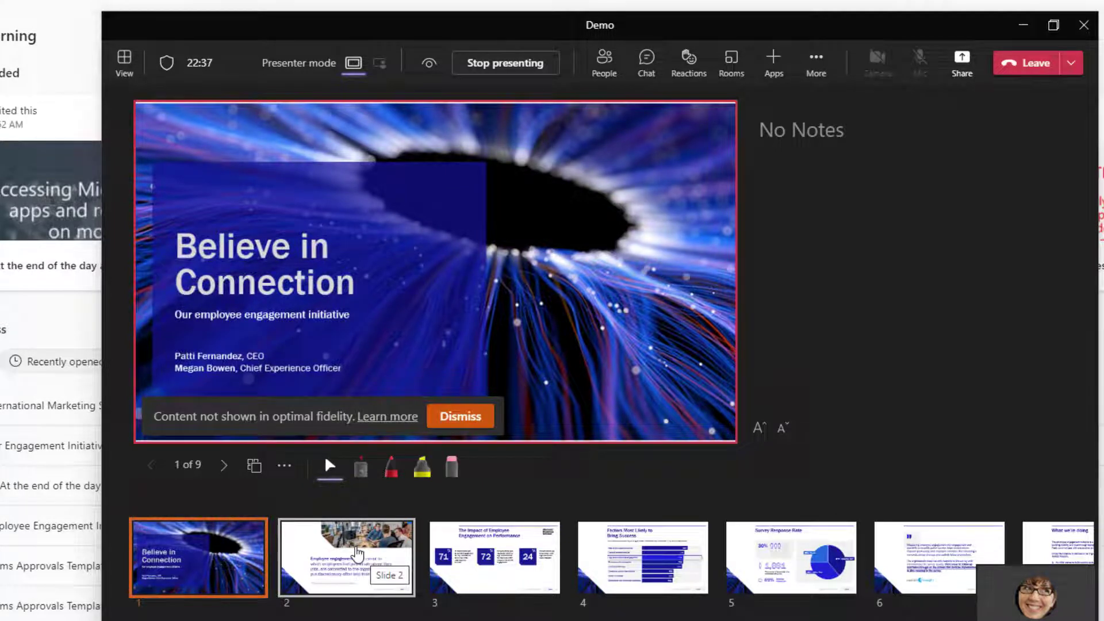
mouse_move(286, 491)
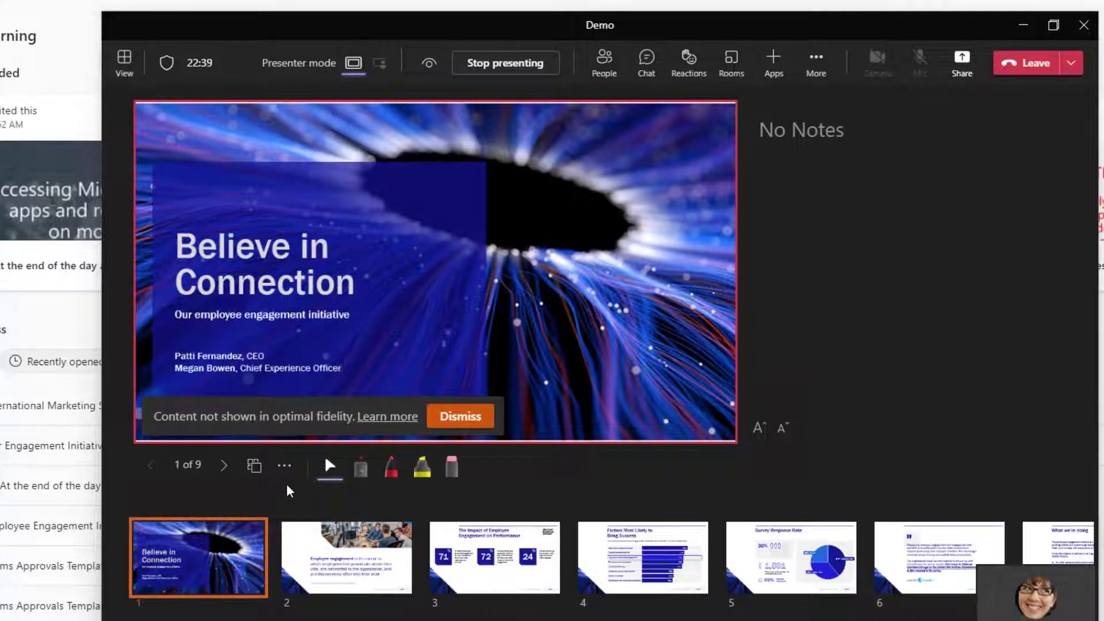
mouse_move(284, 466)
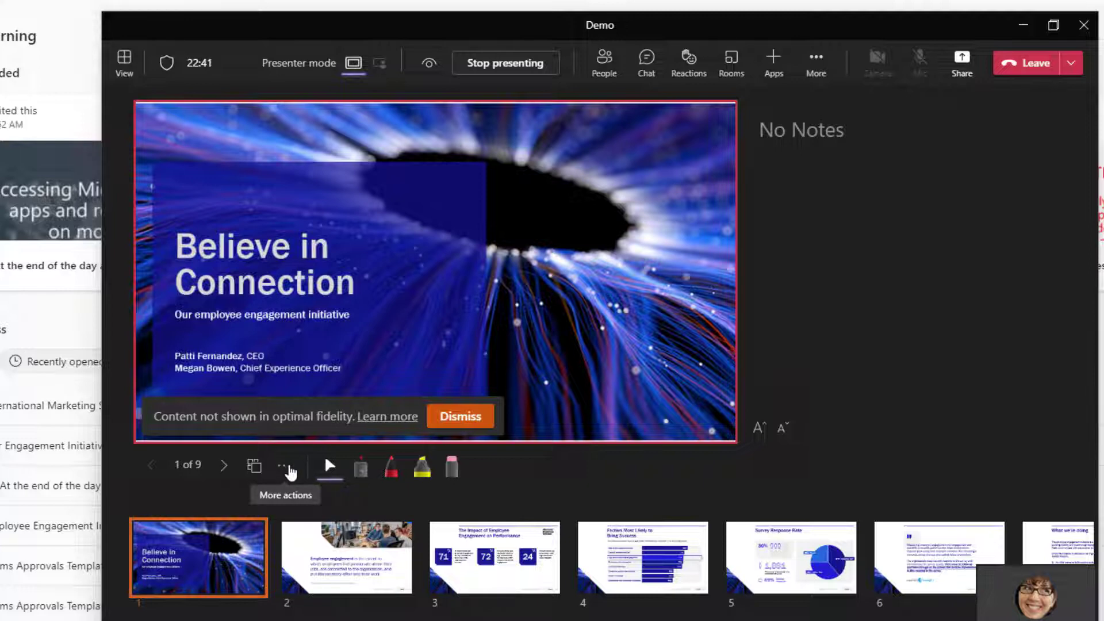
- Translate the shared slides into Español via More actions > Translate slides
left_click(285, 466)
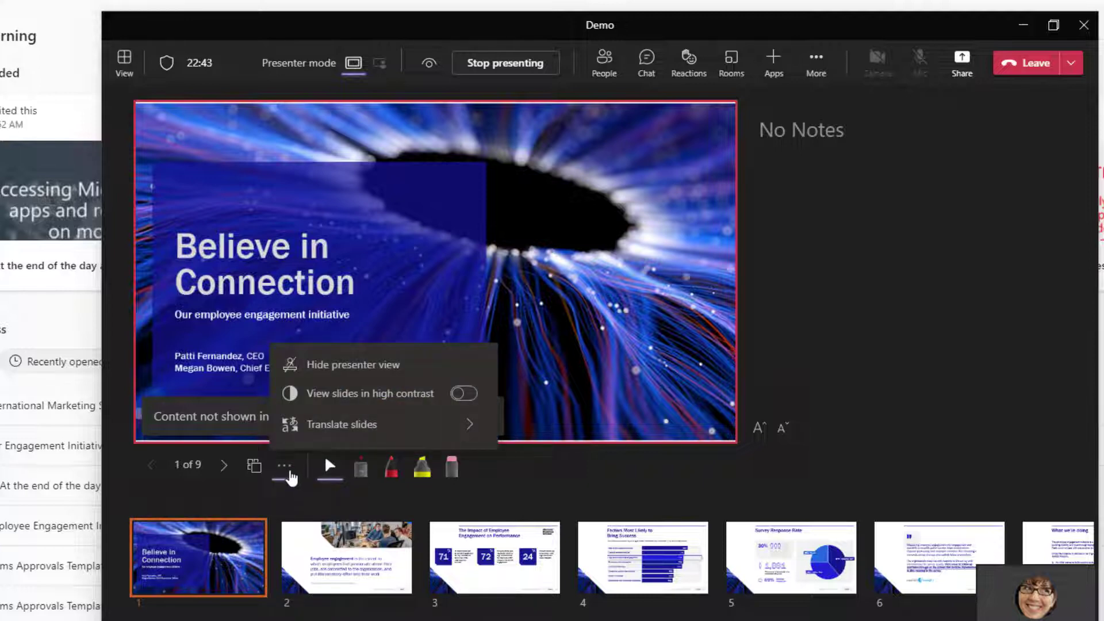
left_click(343, 424)
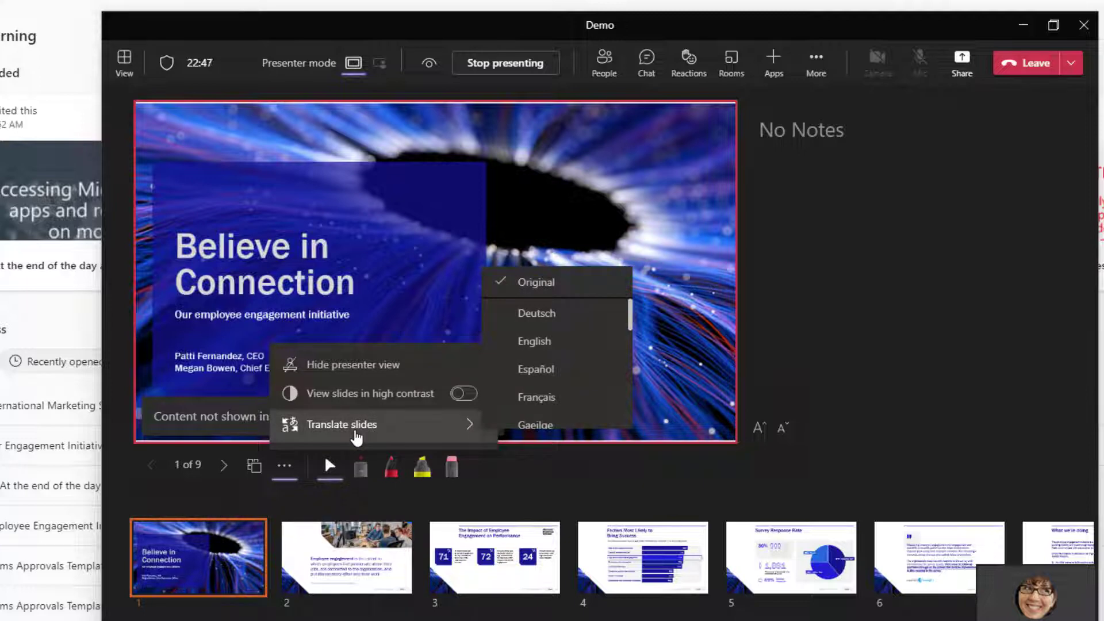
mouse_move(552, 341)
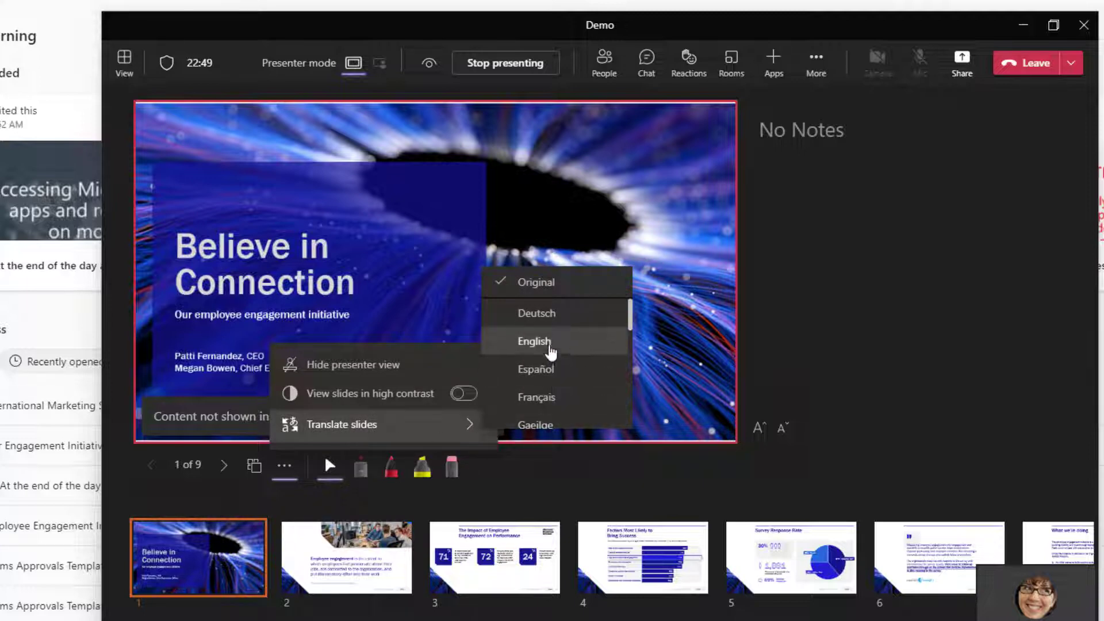
mouse_move(574, 369)
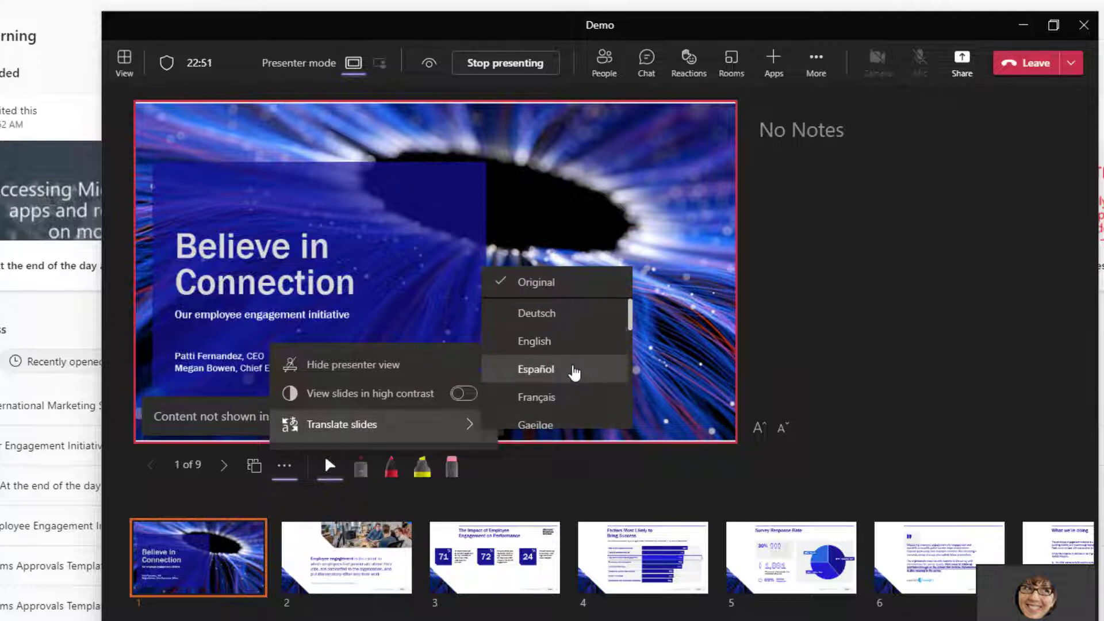
left_click(535, 369)
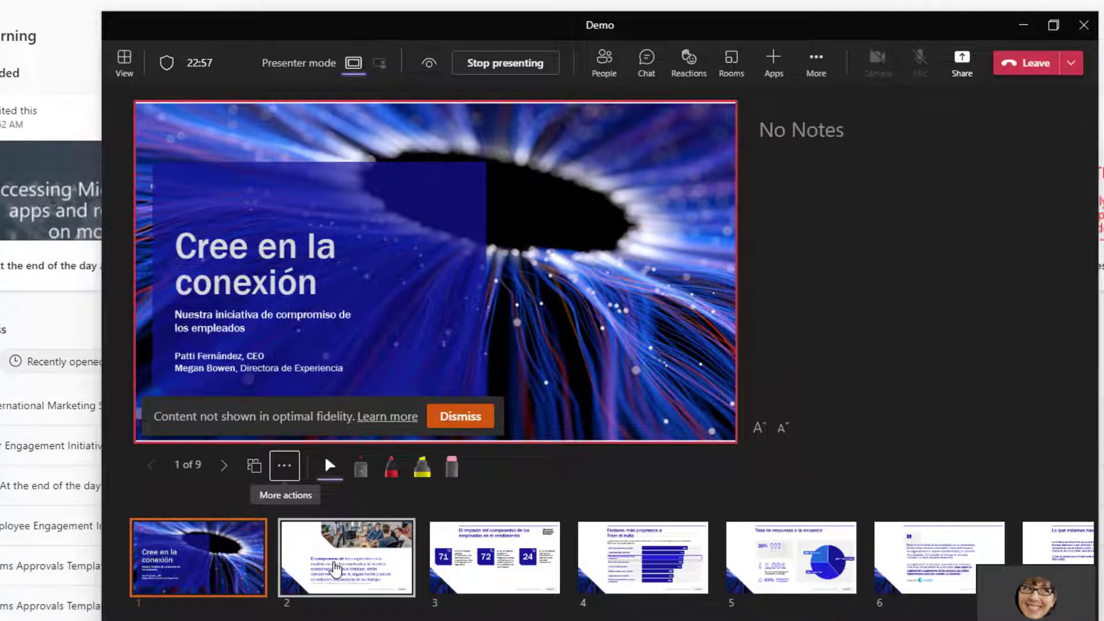
- Jump to slide 3, then slide 5, Tasa de respuesta a la encuesta
left_click(494, 556)
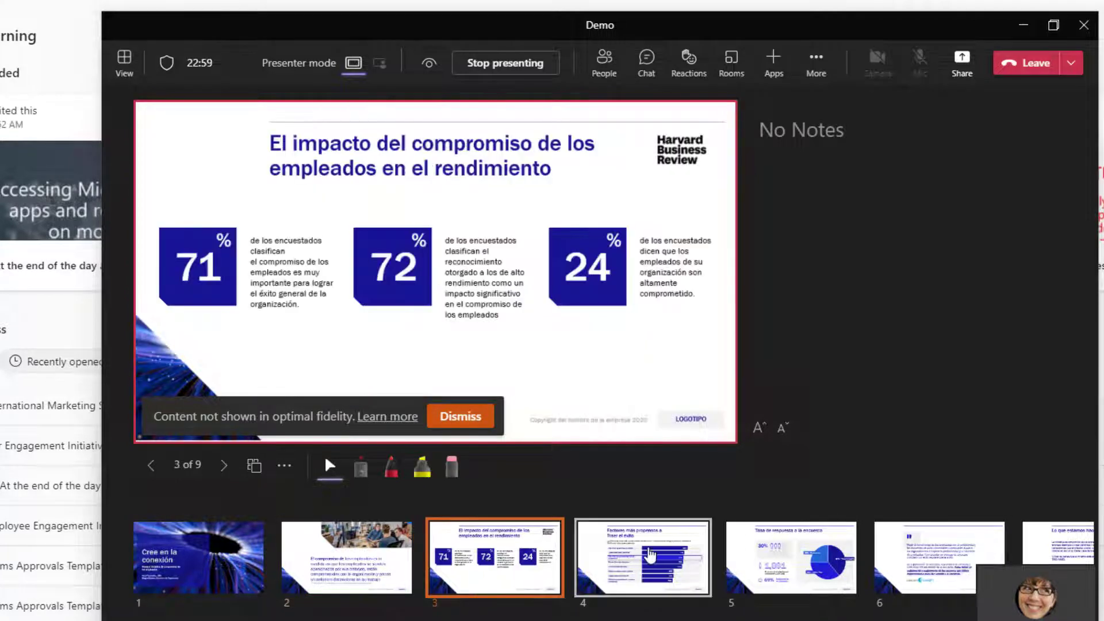
left_click(791, 557)
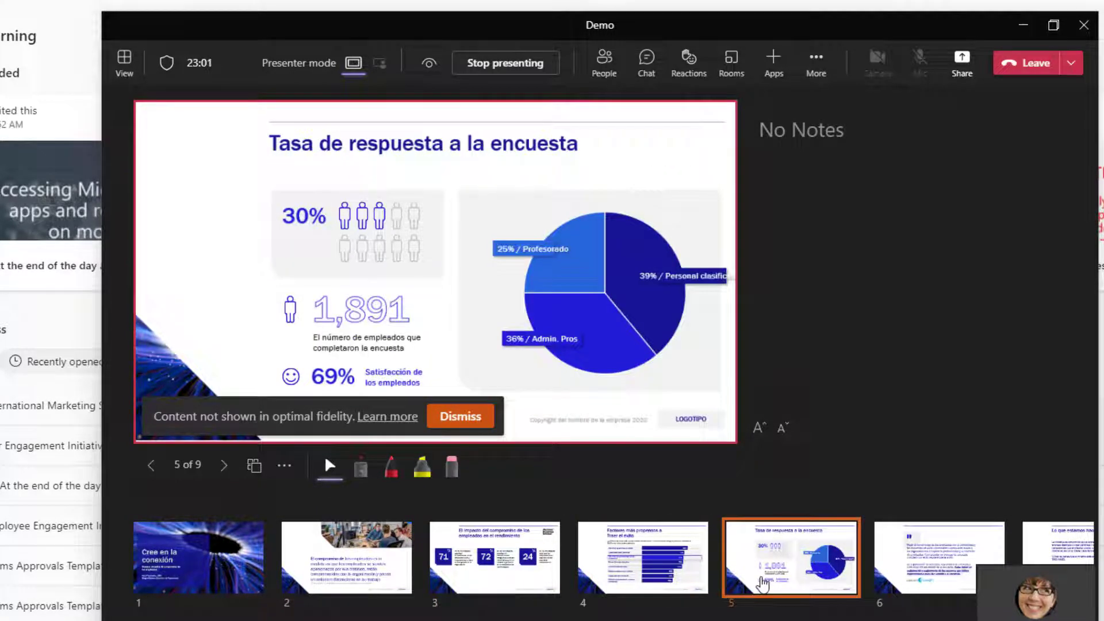
mouse_move(284, 465)
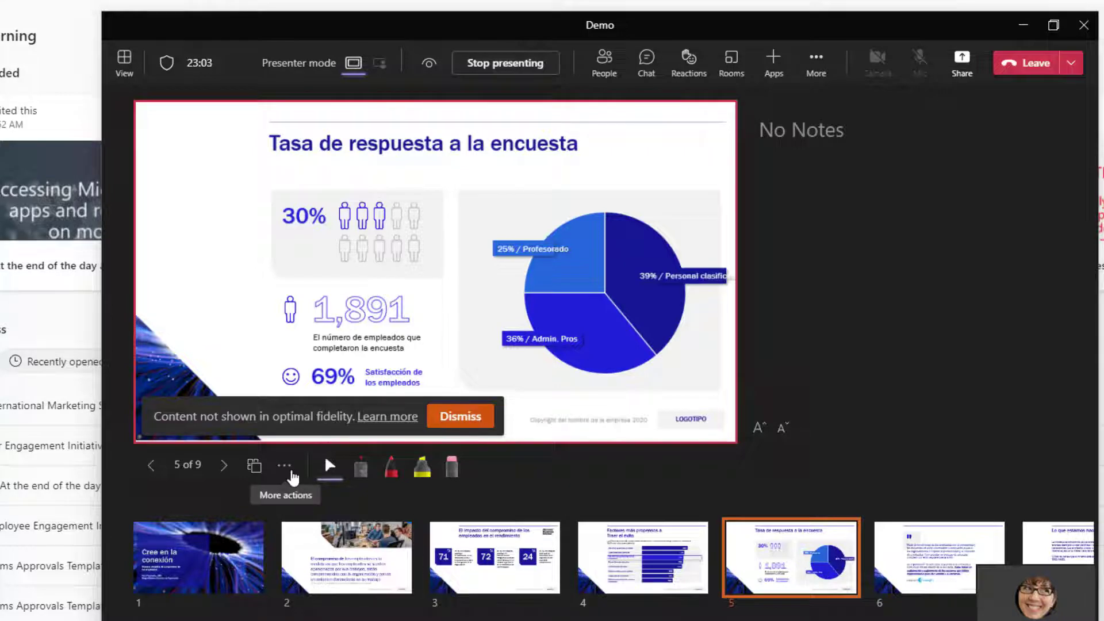
- Switch on View slides in high contrast, then move on to slide 8
left_click(284, 466)
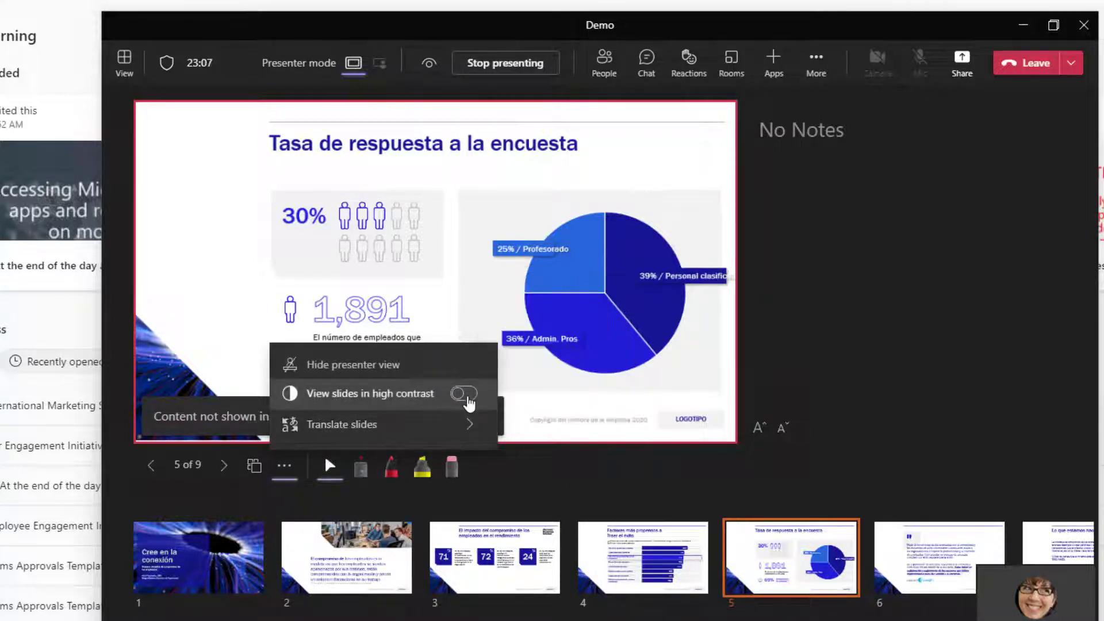
left_click(464, 394)
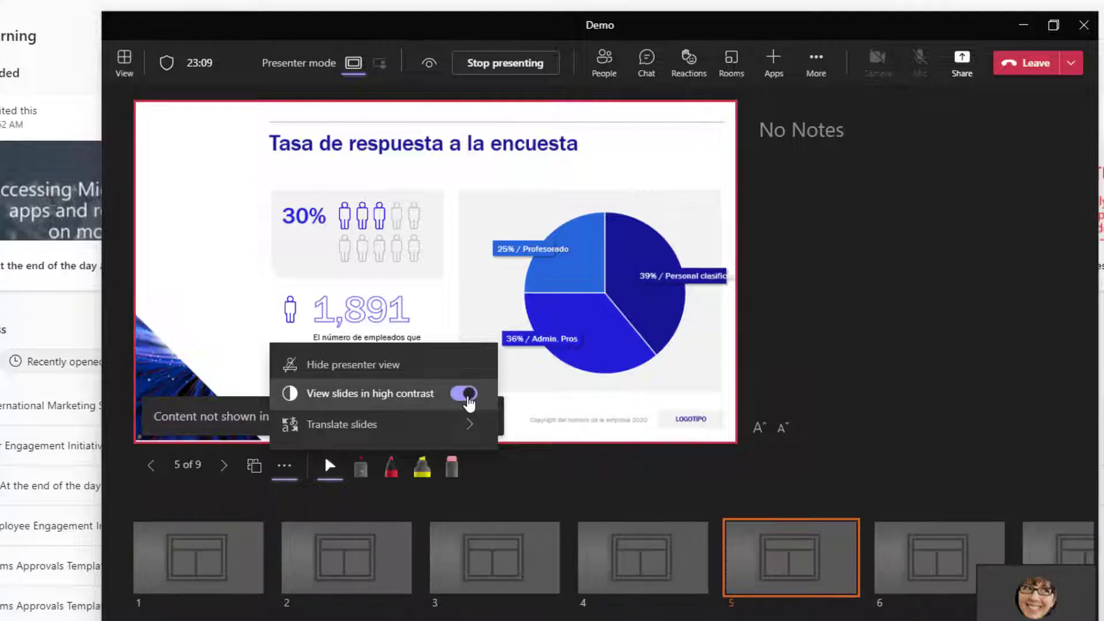
left_click(464, 393)
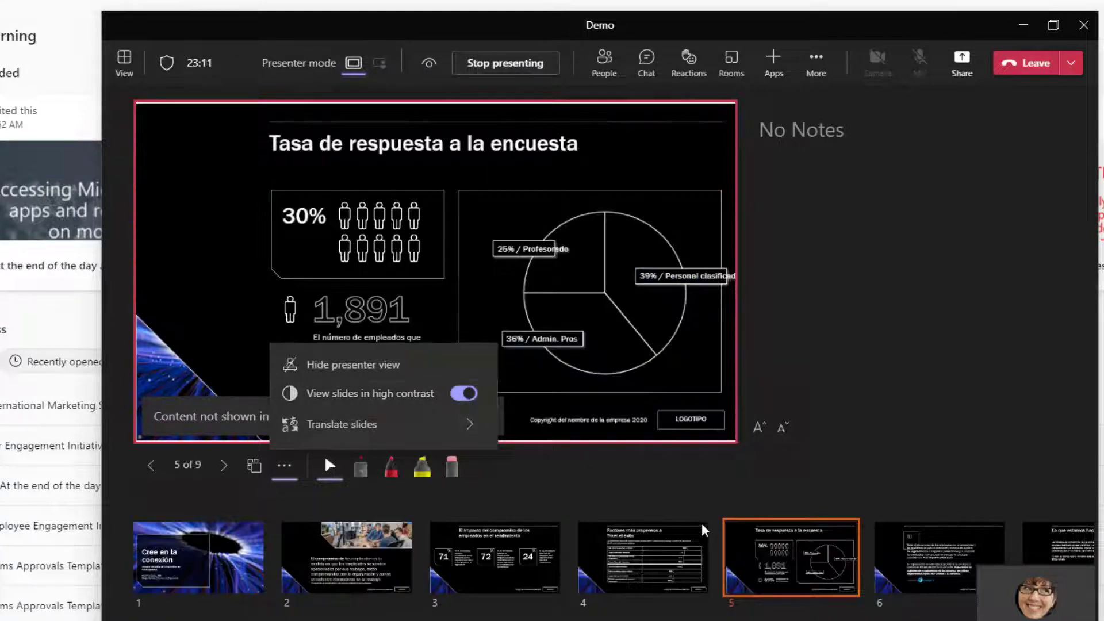
mouse_move(687, 567)
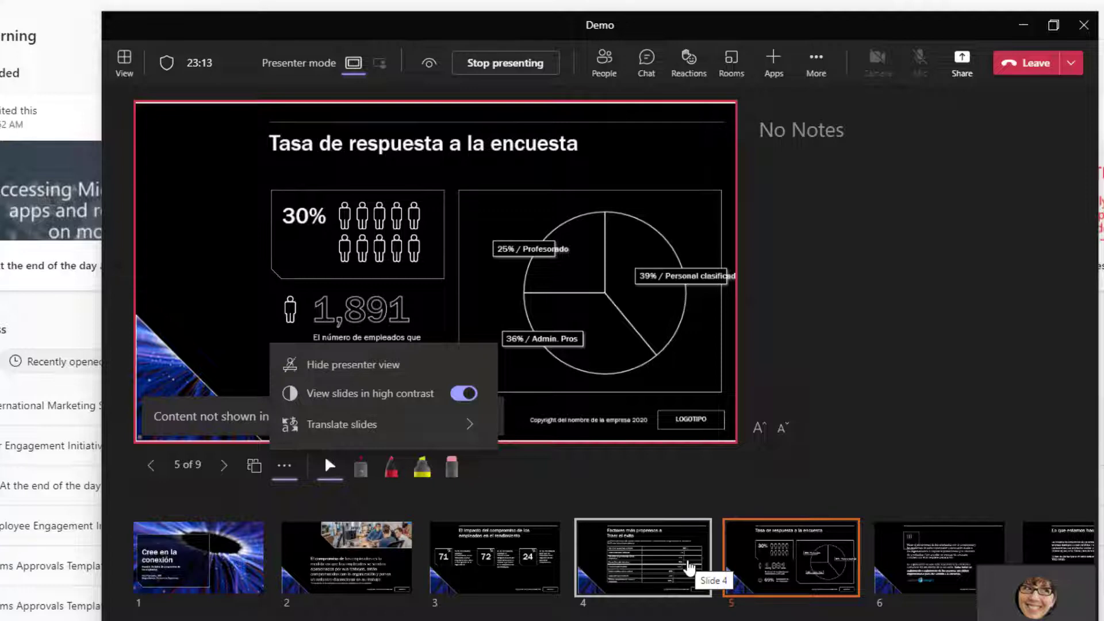
left_click(938, 556)
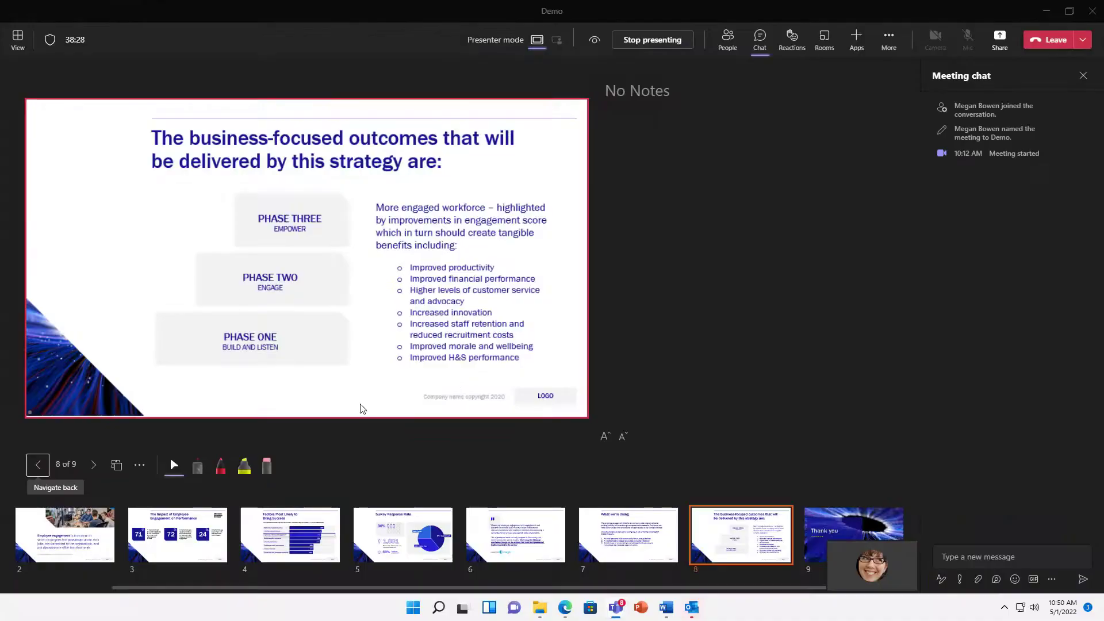
mouse_move(759, 459)
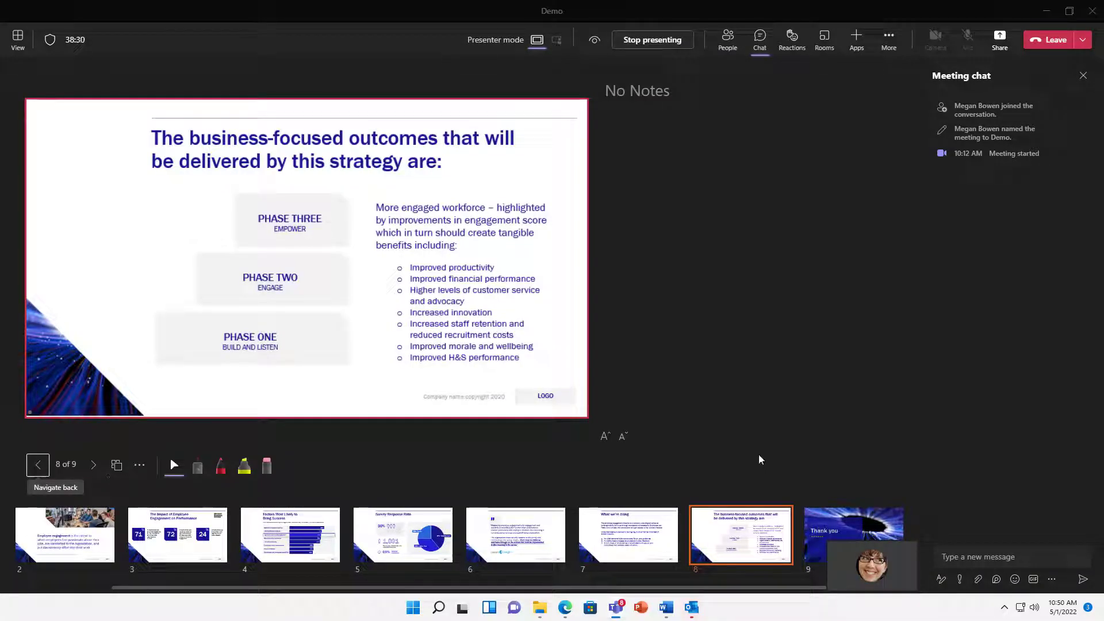
mouse_move(578, 421)
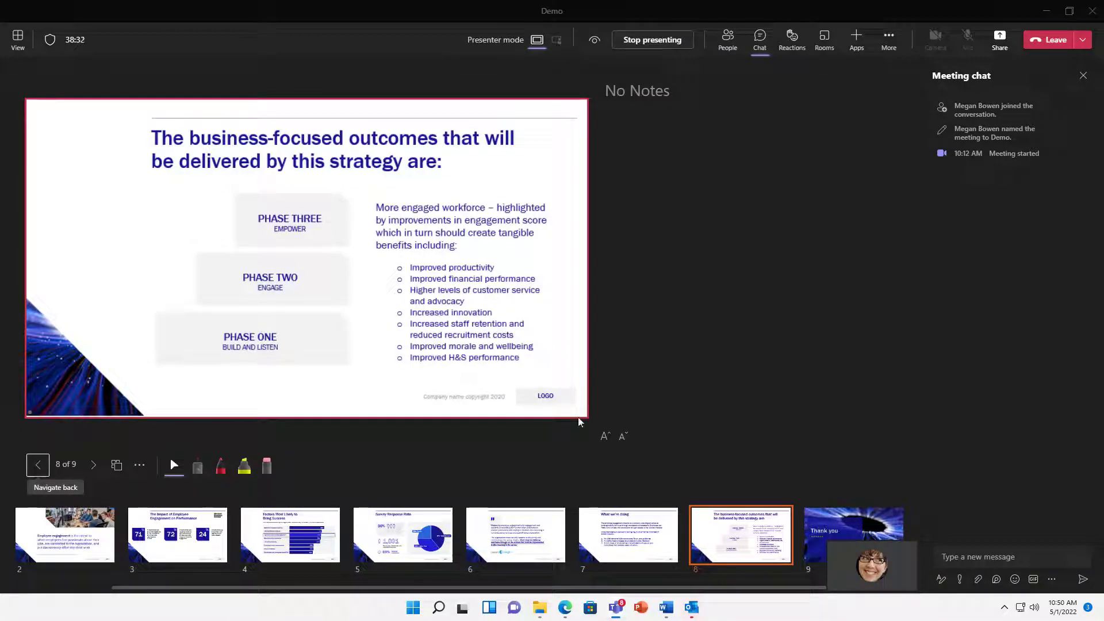
- Advance to the final slide 9, Thank you, and follow the Visit my website link
left_click(93, 466)
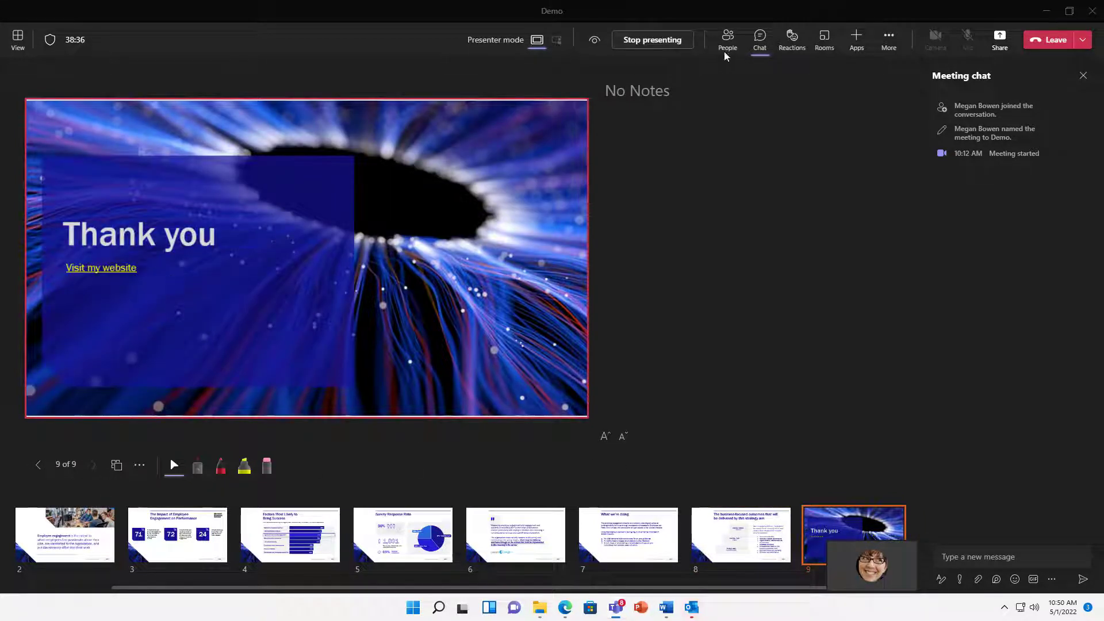
mouse_move(232, 308)
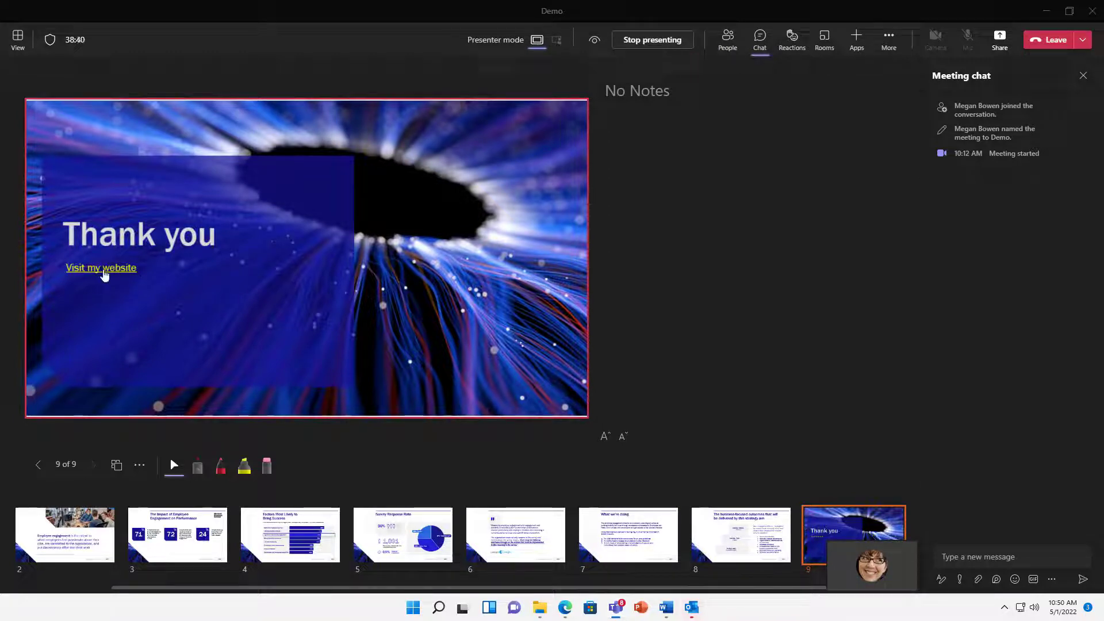
mouse_move(131, 279)
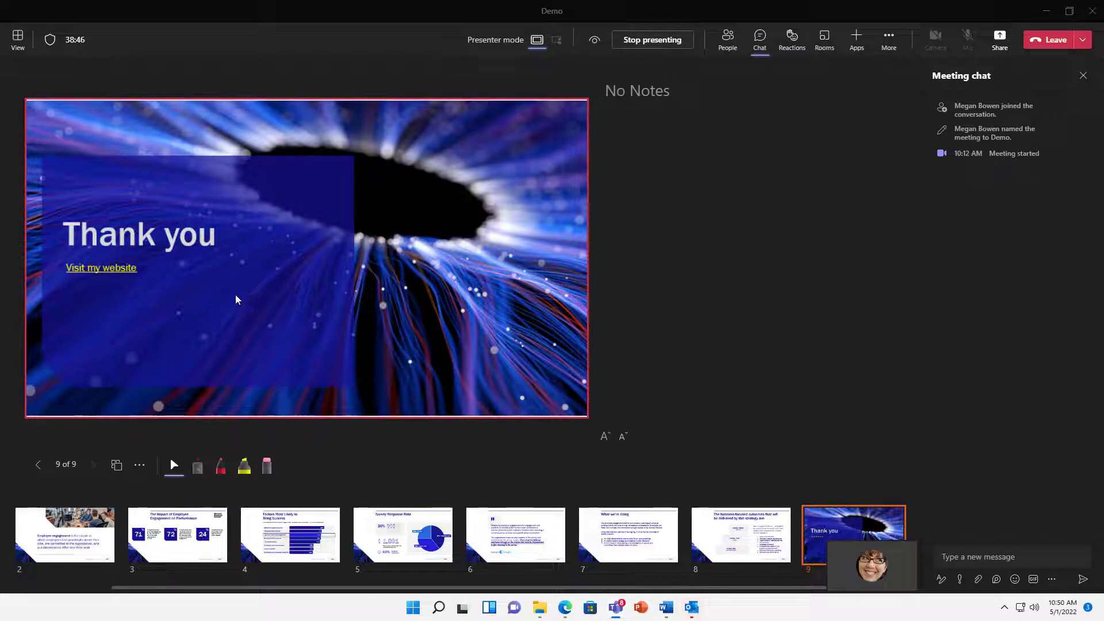
mouse_move(176, 303)
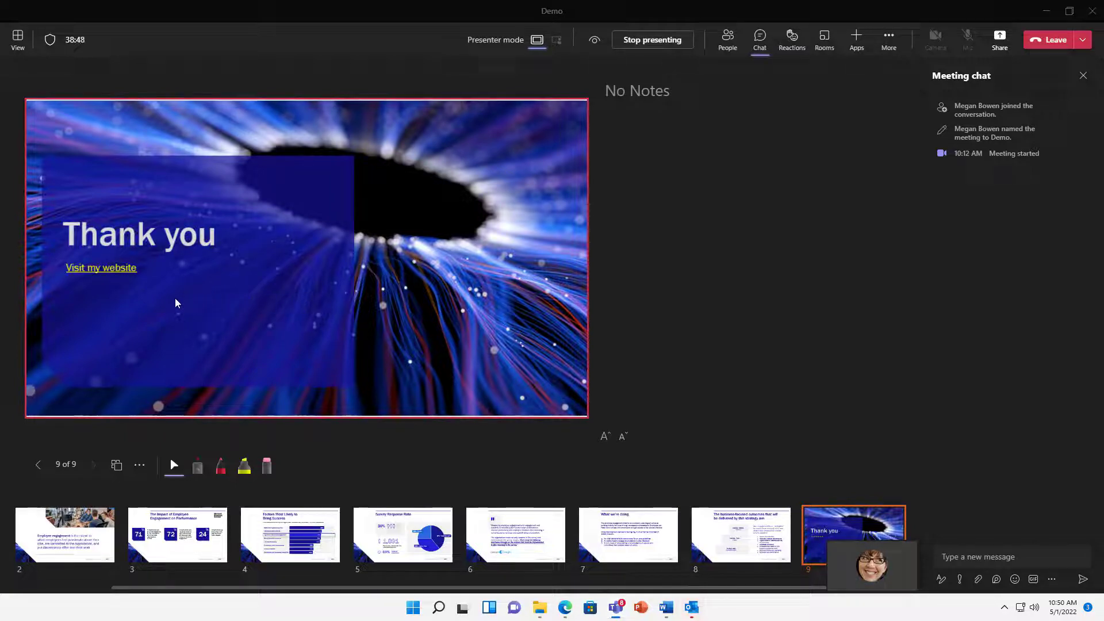
mouse_move(122, 279)
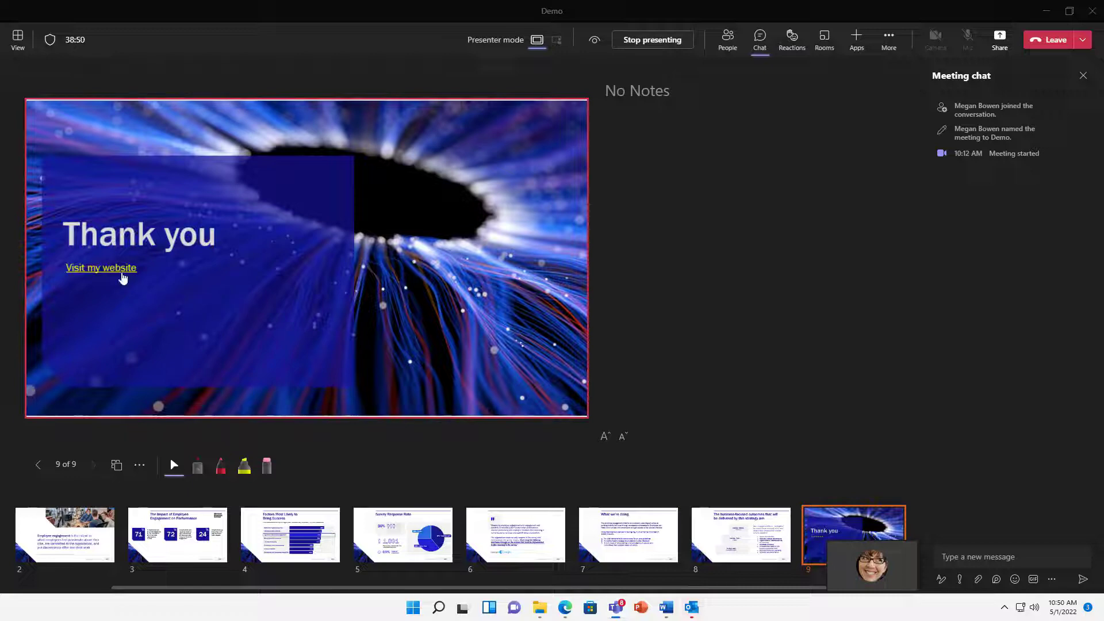
left_click(102, 268)
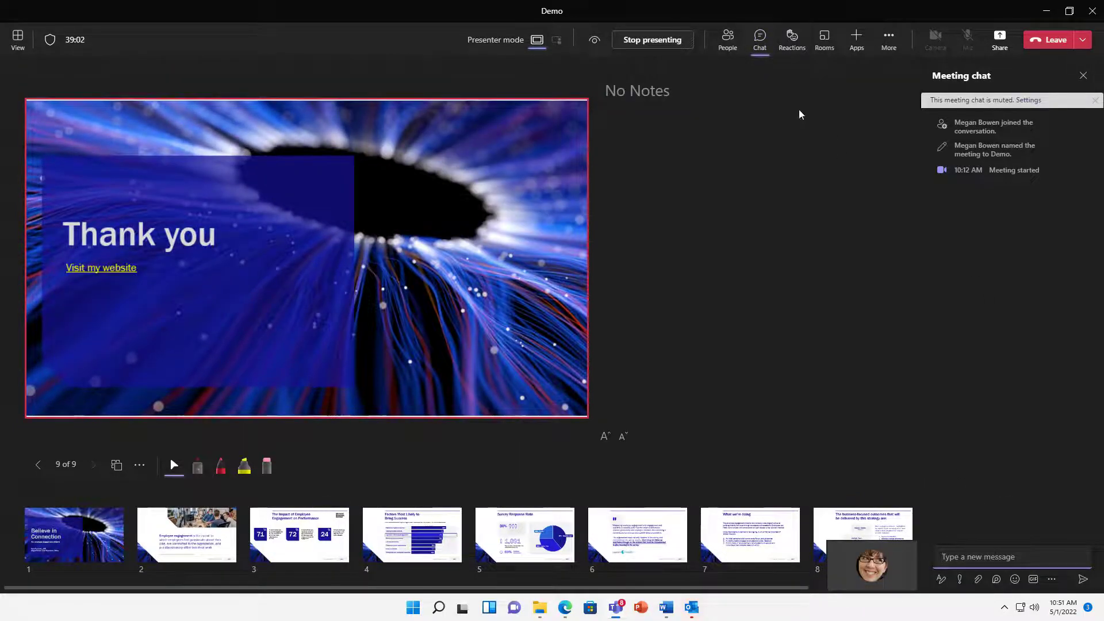
mouse_move(101, 281)
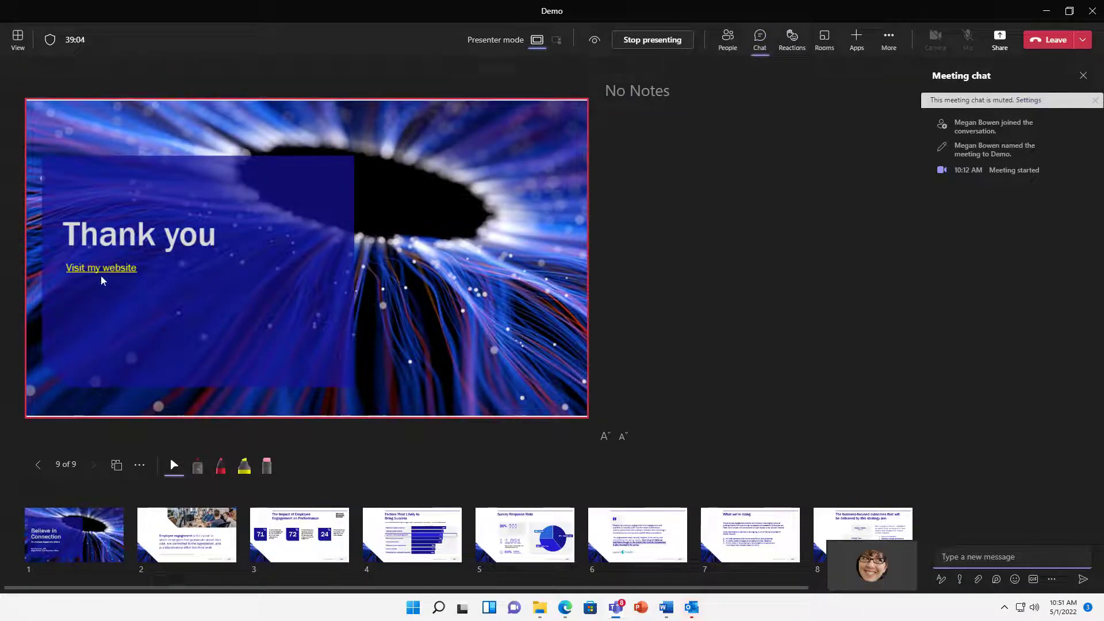
mouse_move(292, 388)
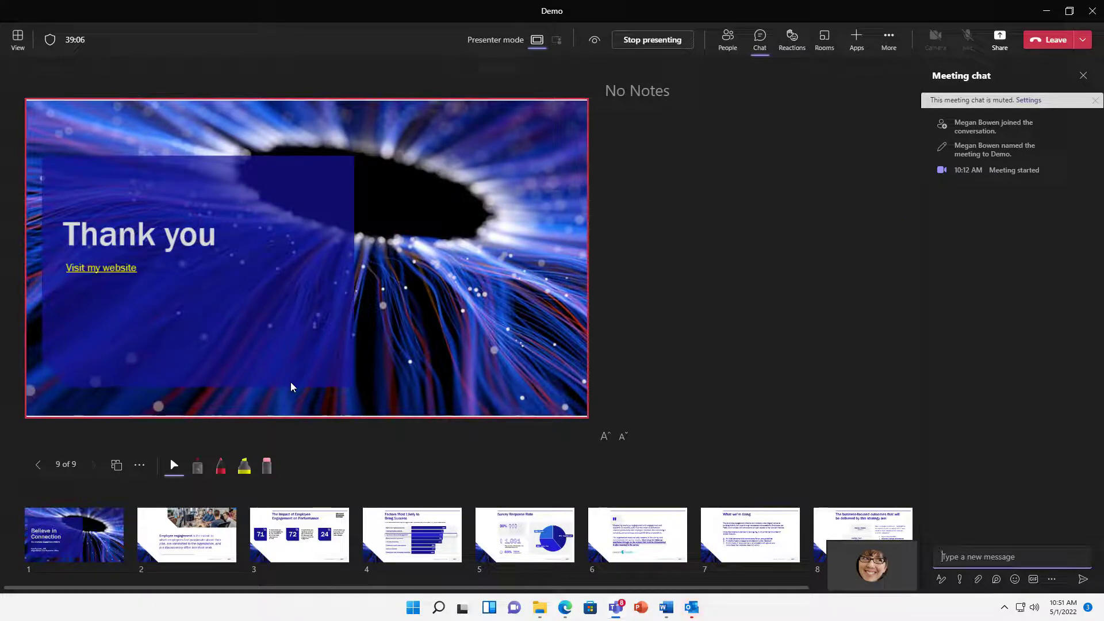
mouse_move(766, 222)
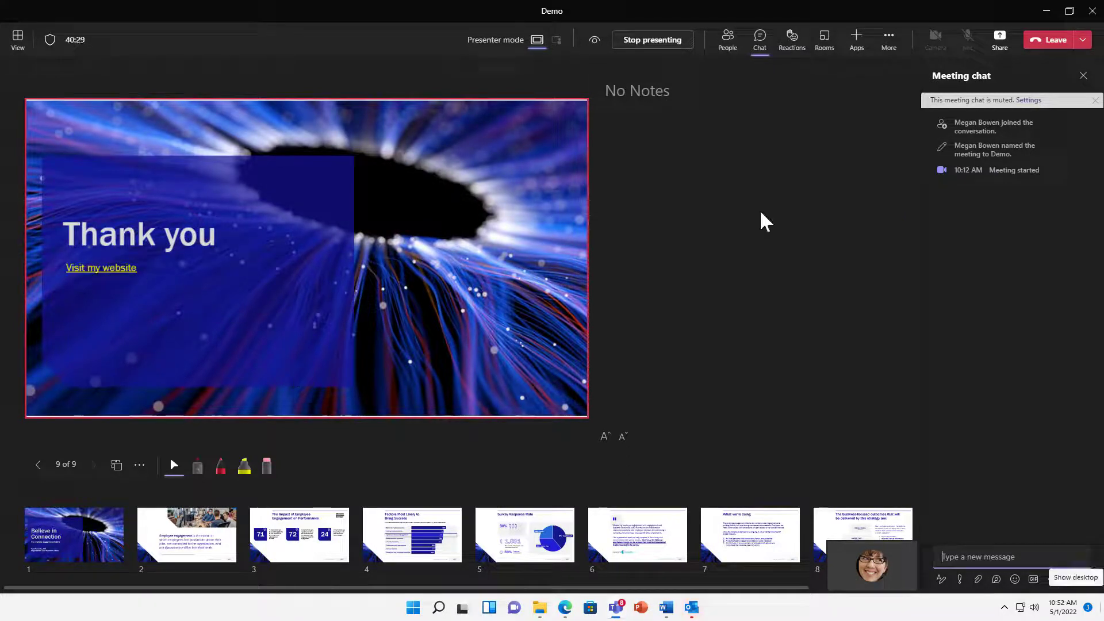
mouse_move(701, 97)
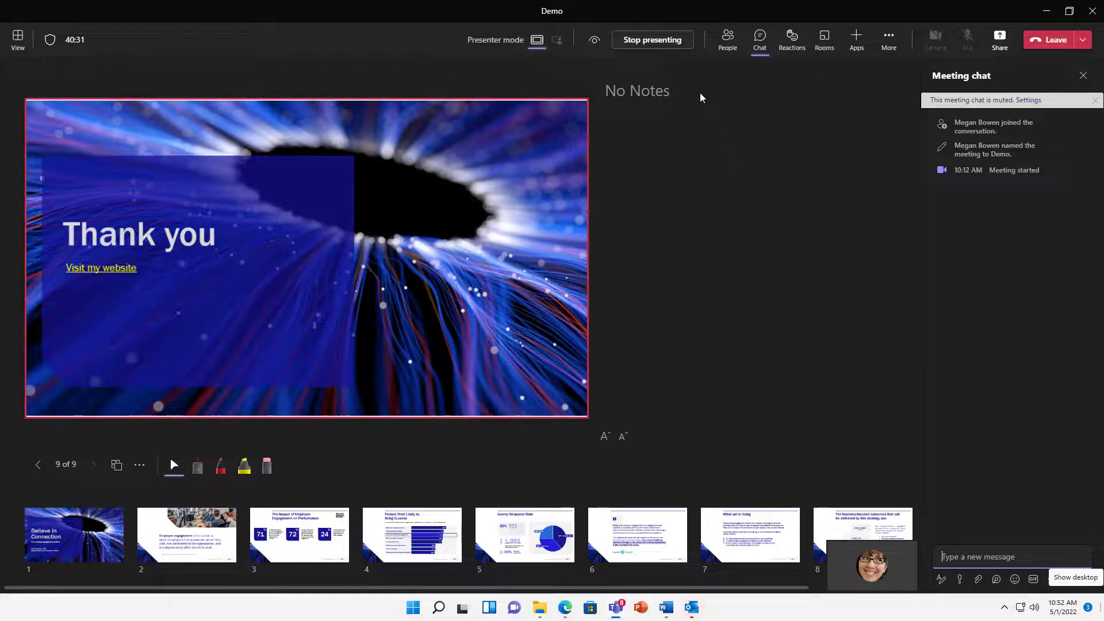
mouse_move(1014, 43)
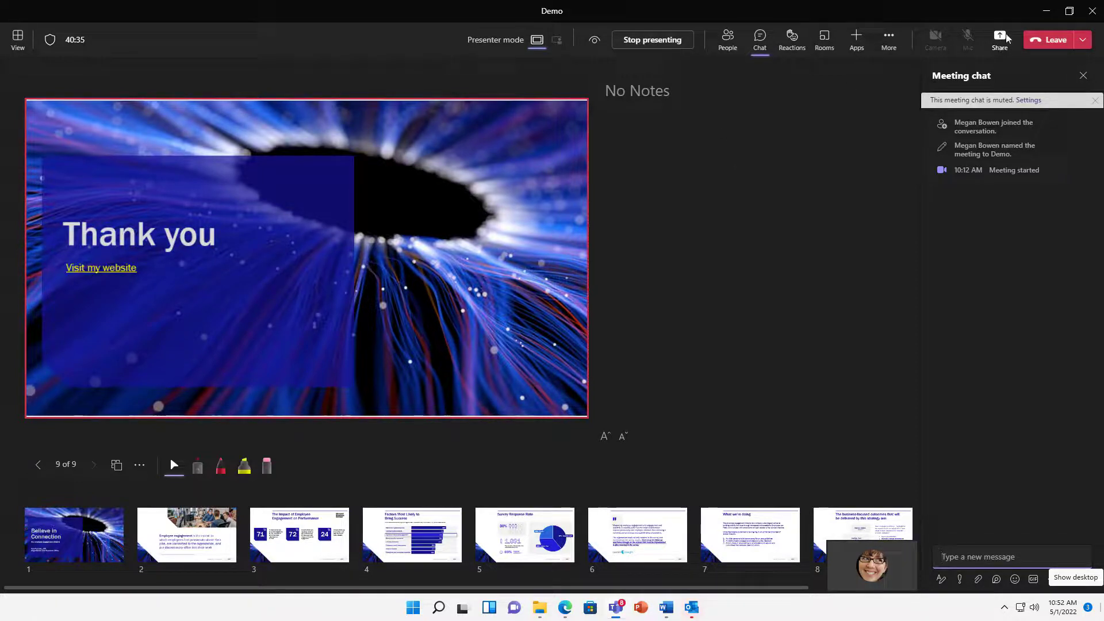
mouse_move(643, 51)
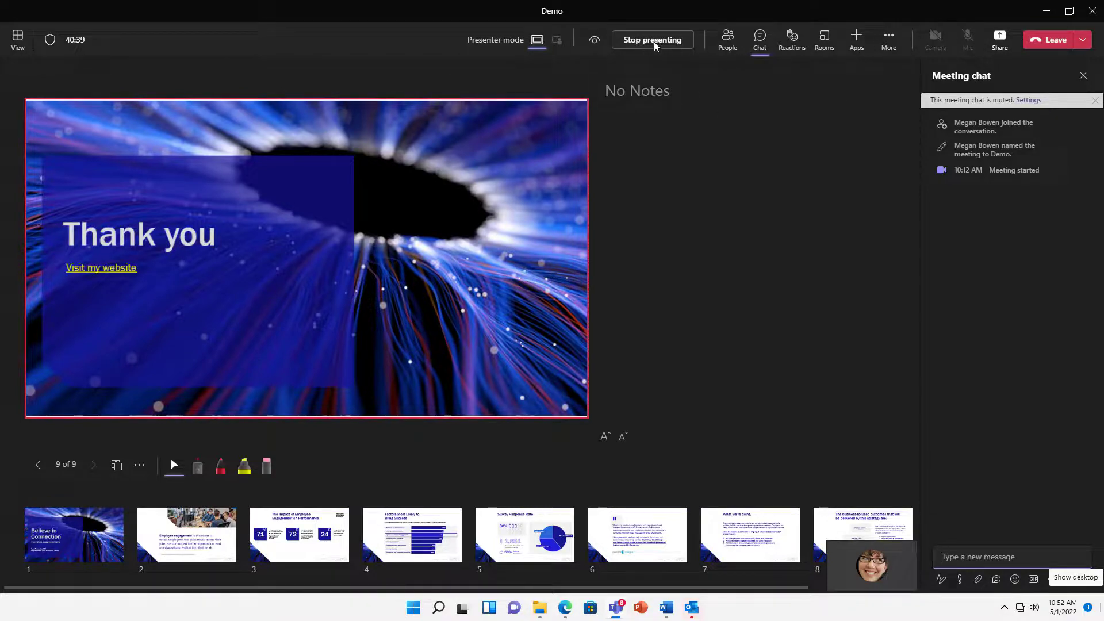
- Stop presenting the shared deck, leaving the meeting at Waiting for others to join
left_click(651, 39)
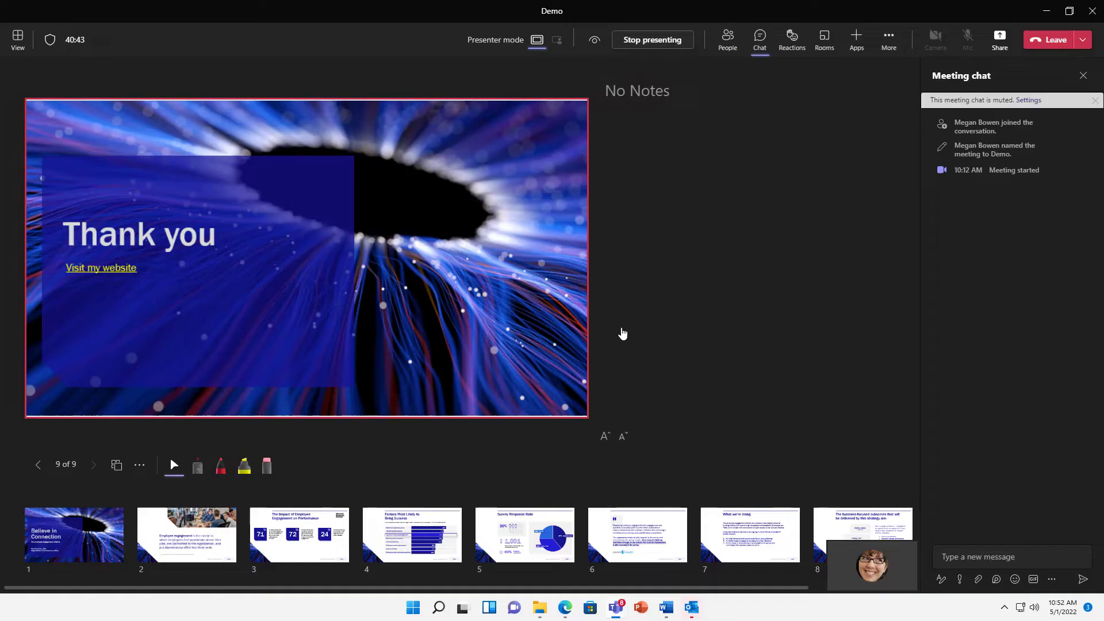
left_click(651, 39)
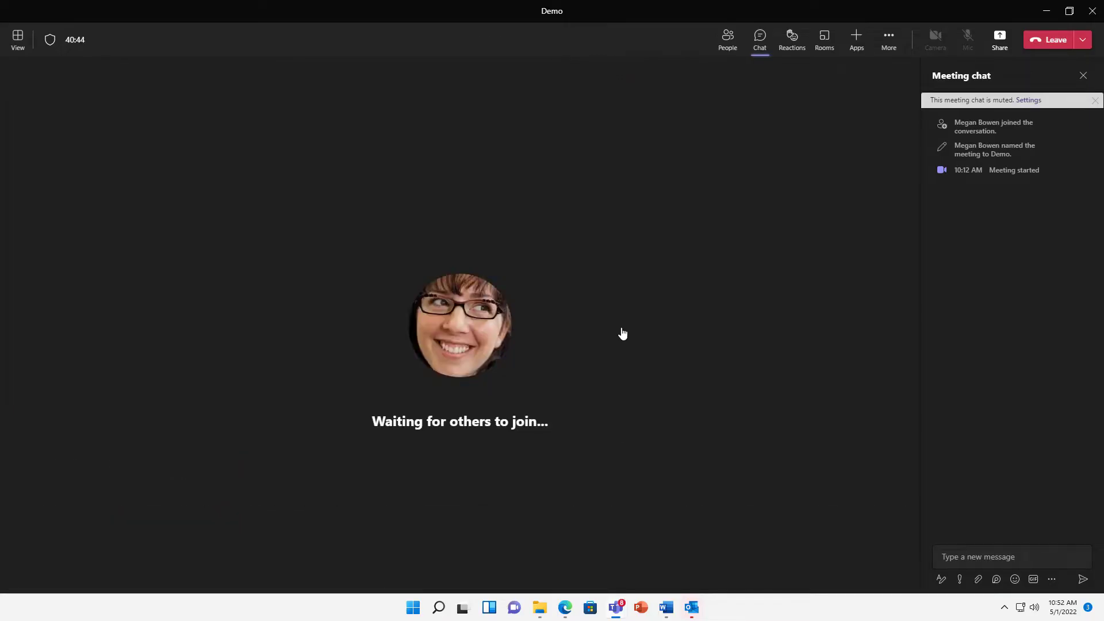